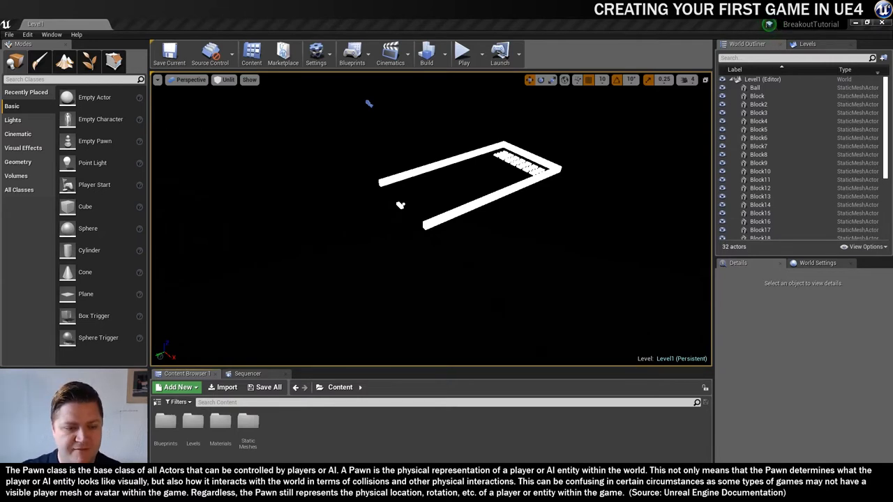
mouse_move(89, 250)
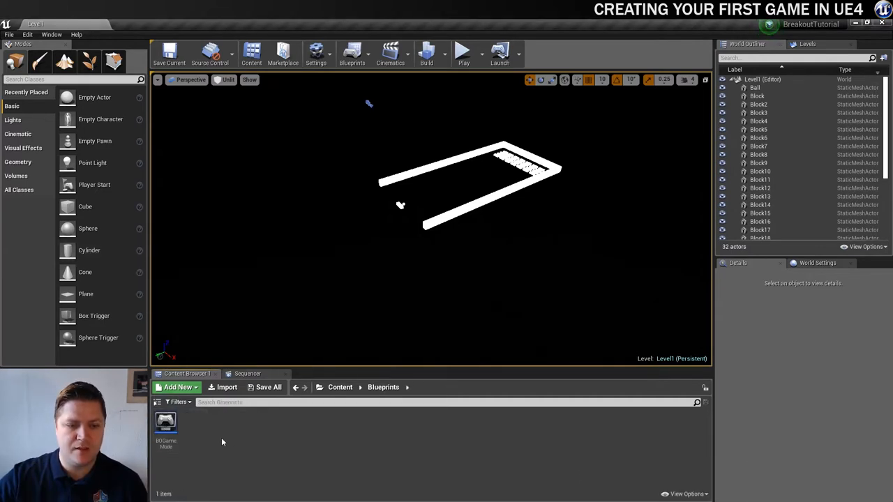
mouse_move(231, 441)
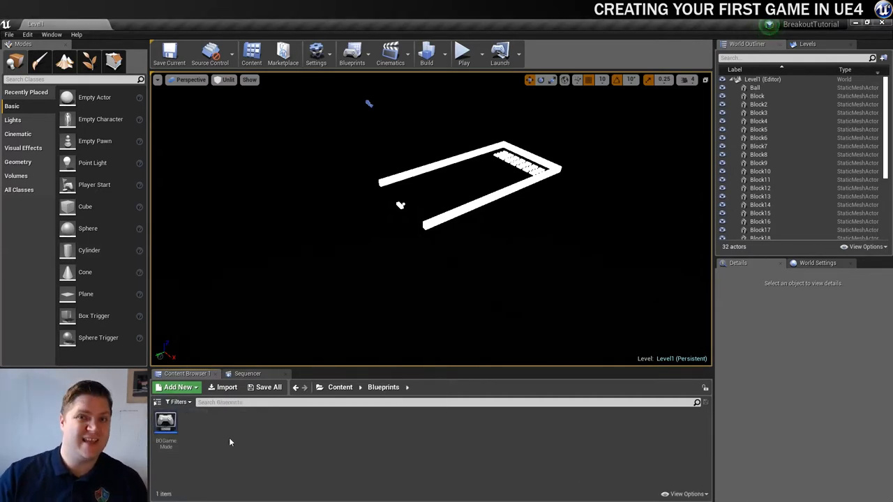
Create a Pawn blueprint named PlayerPaddle in the Blueprints folder and bring it up for editing
click(176, 387)
text(PlayerPaddle)
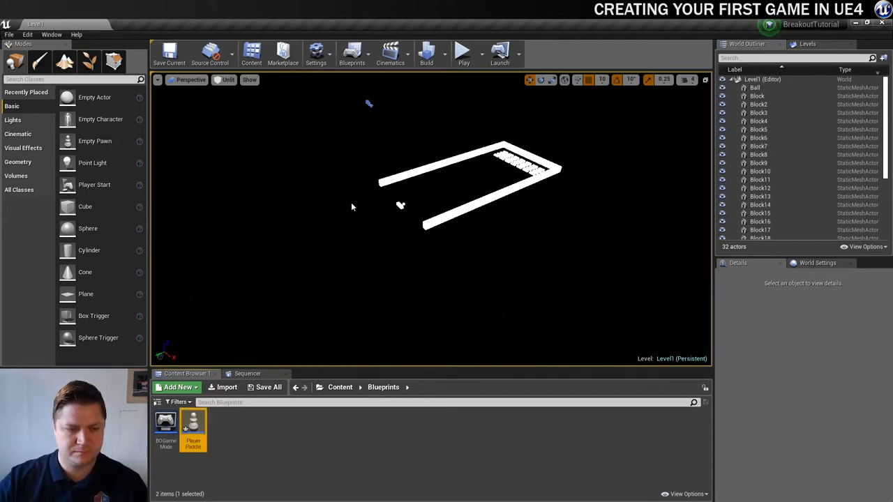
mouse_move(194, 431)
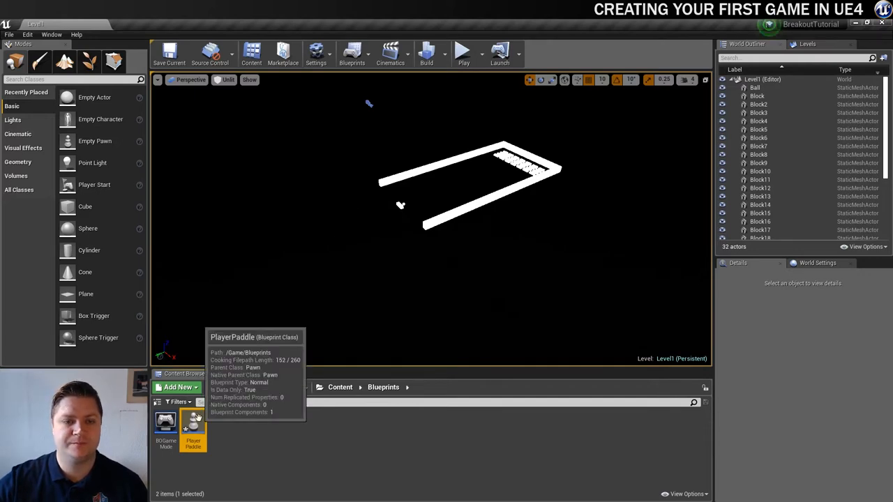
double_click(192, 434)
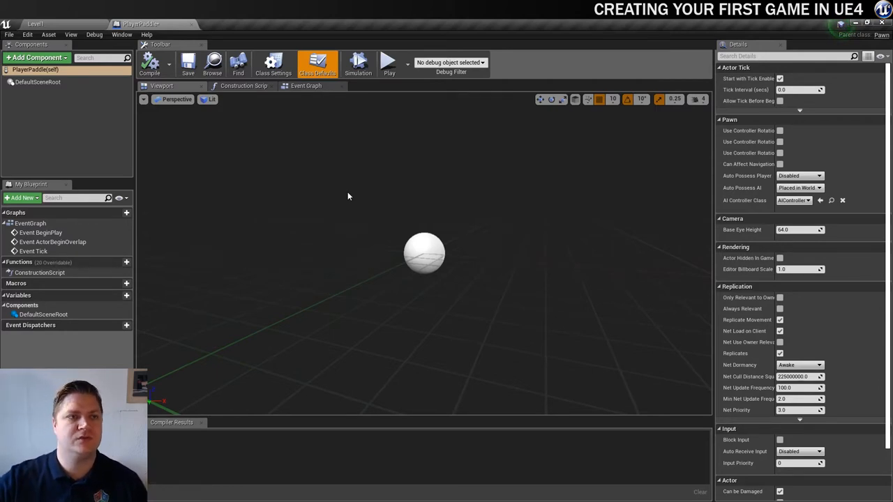
Set BGameMode's Default Pawn Class to PlayerPaddle and close the game mode editor
click(34, 22)
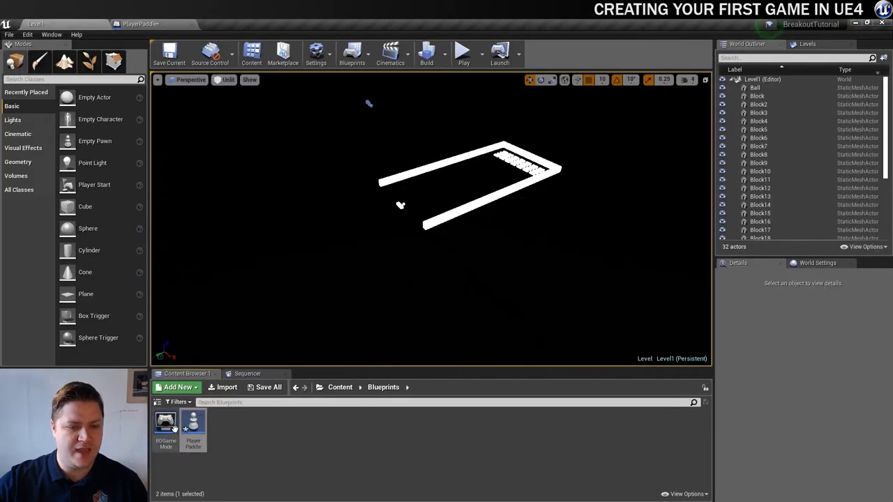
double_click(164, 425)
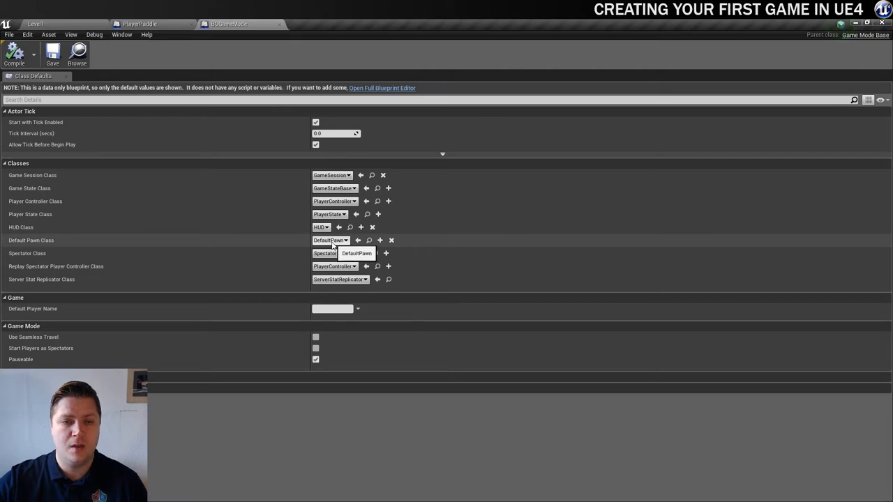
click(332, 240)
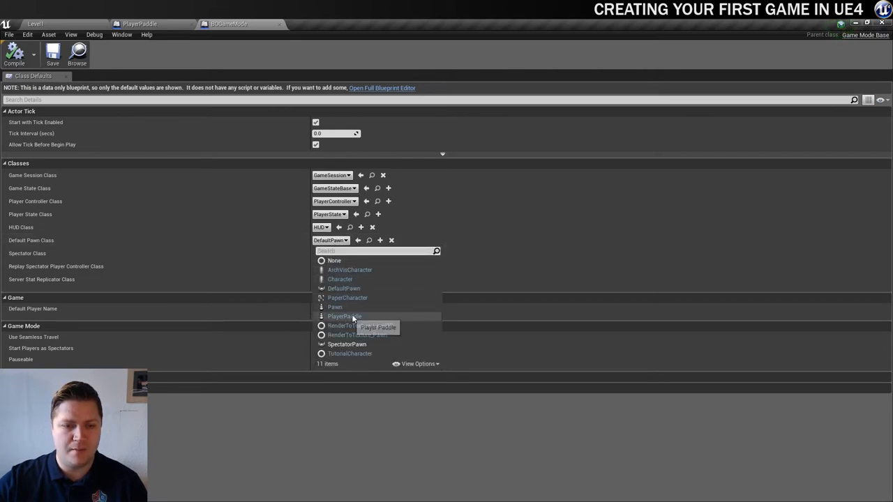
click(343, 315)
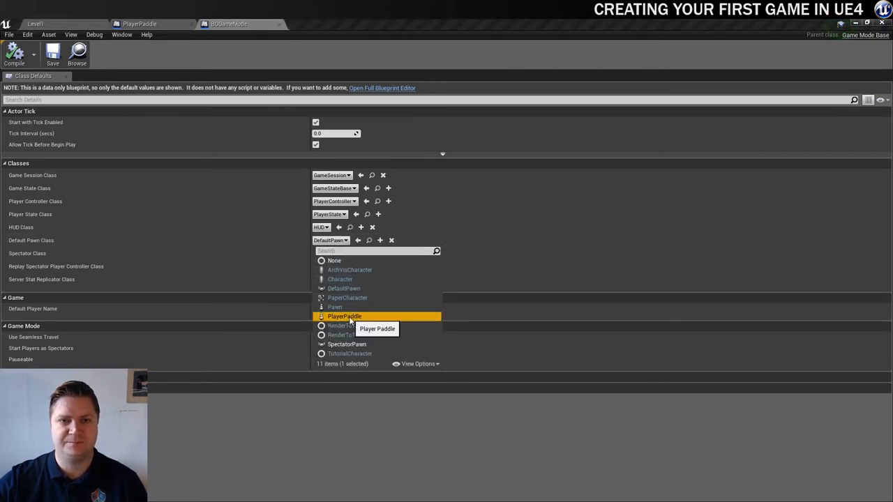
click(343, 315)
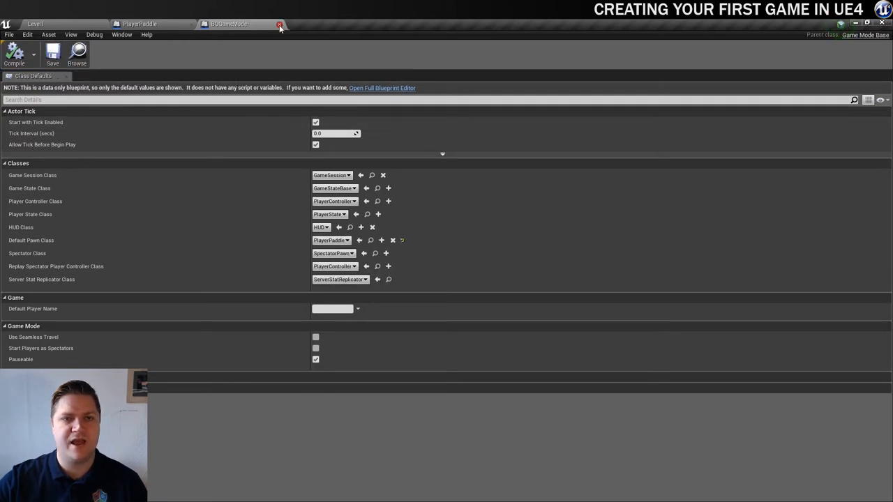
click(279, 25)
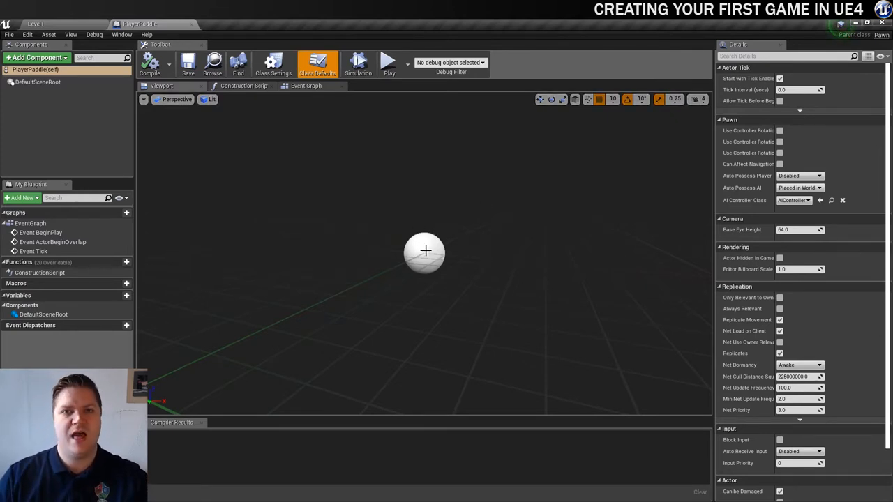
mouse_move(37, 82)
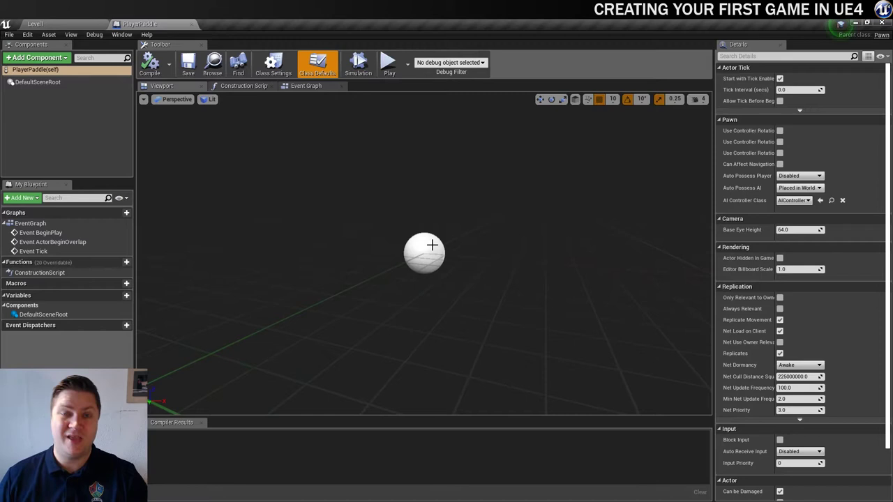
mouse_move(257, 142)
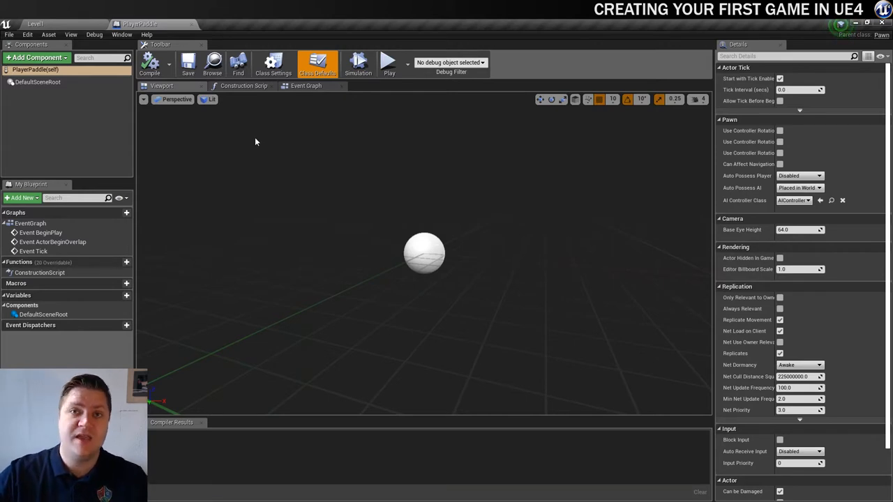
mouse_move(39, 58)
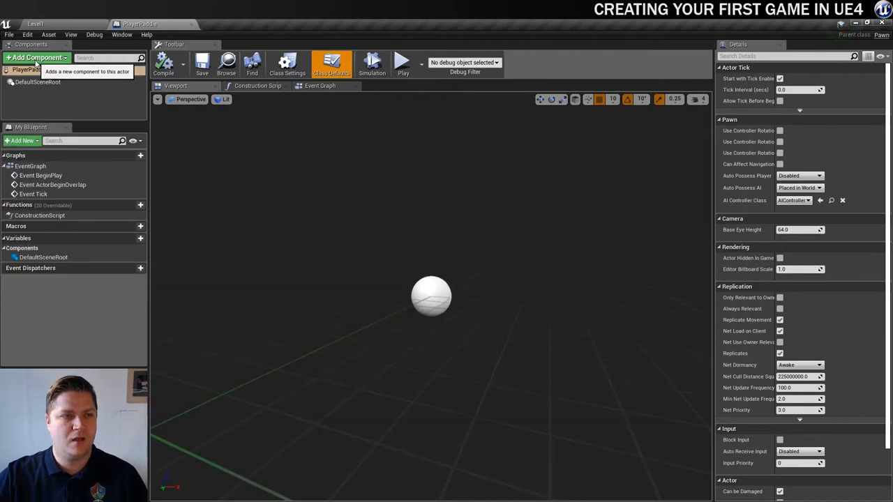
Add a Static Mesh component named Paddle displaying the Paddle mesh
click(31, 56)
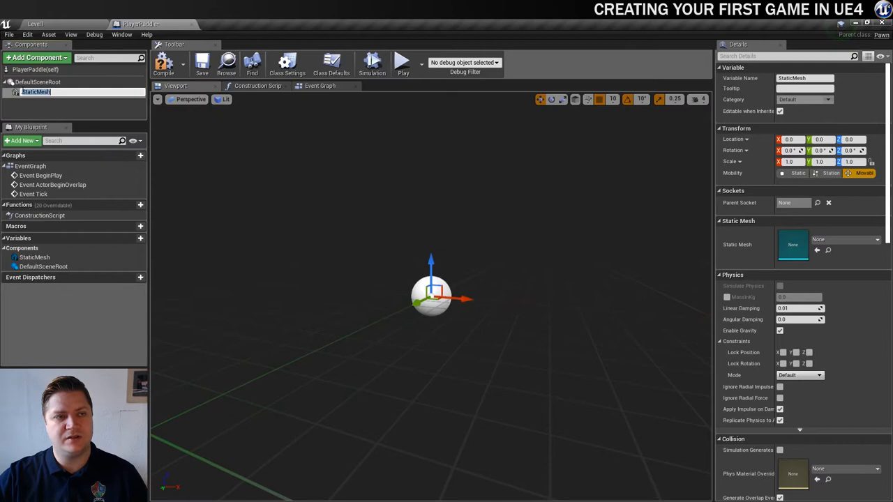
text(Paddle)
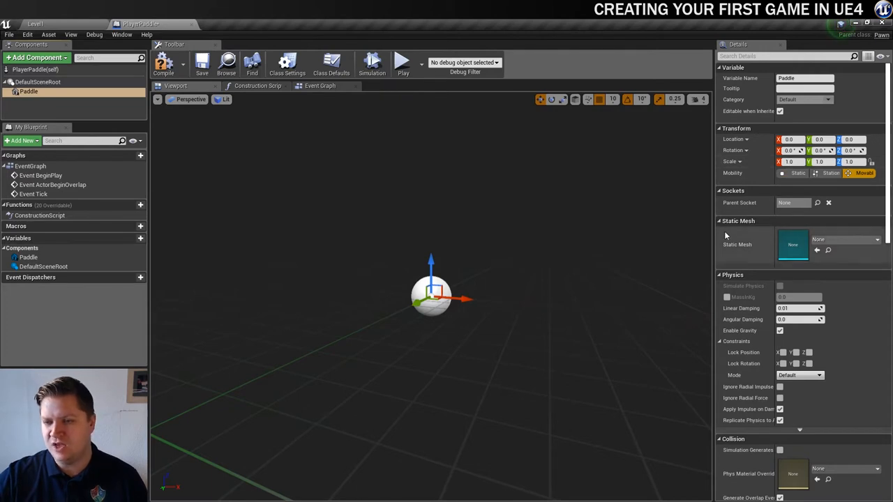
click(874, 240)
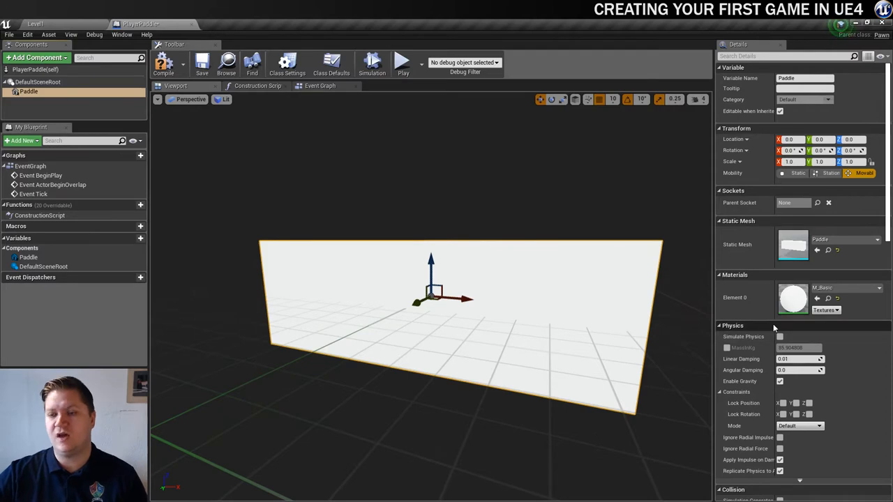
mouse_move(782, 336)
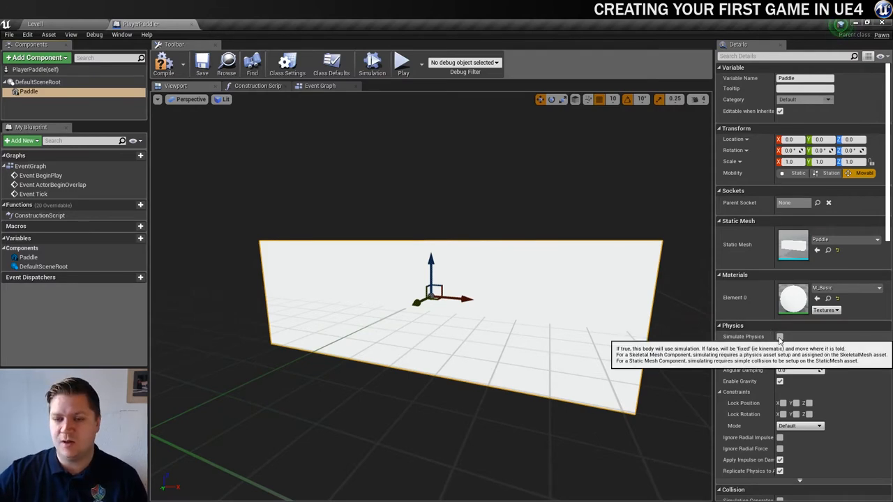
Enable Simulate Physics on Paddle, disable gravity, set Linear Damping 20, and lock position/rotation
click(779, 336)
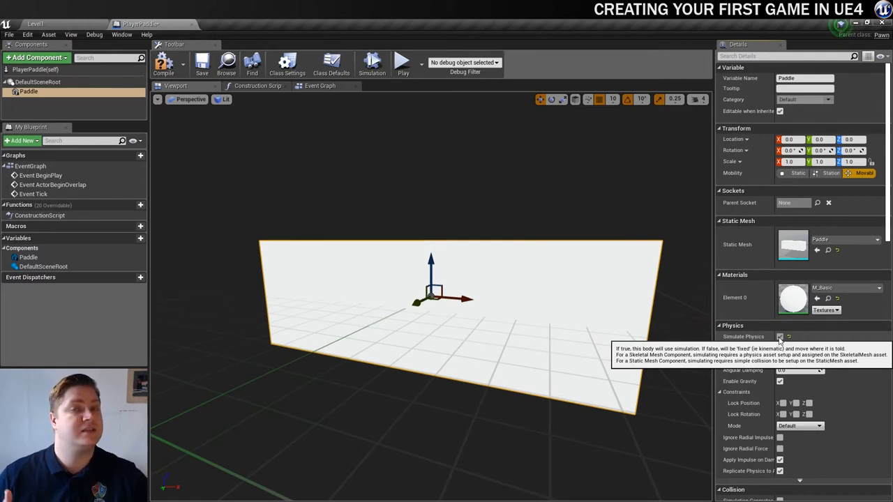
click(781, 337)
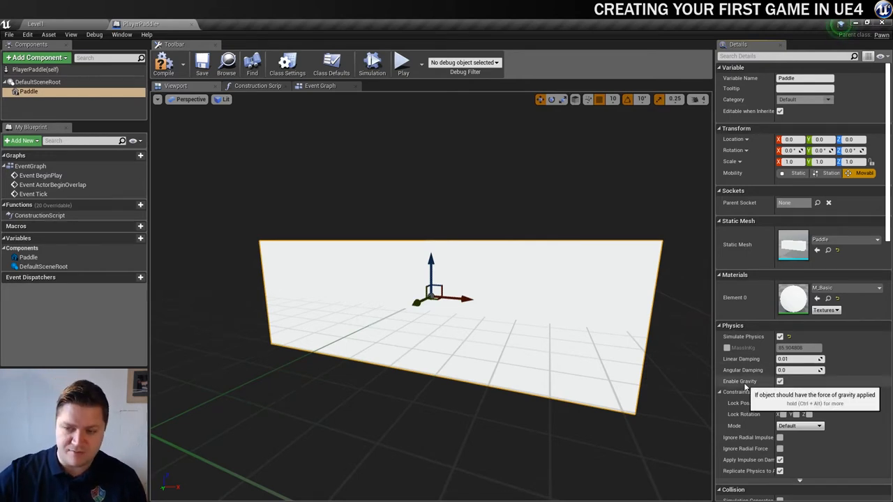
click(778, 382)
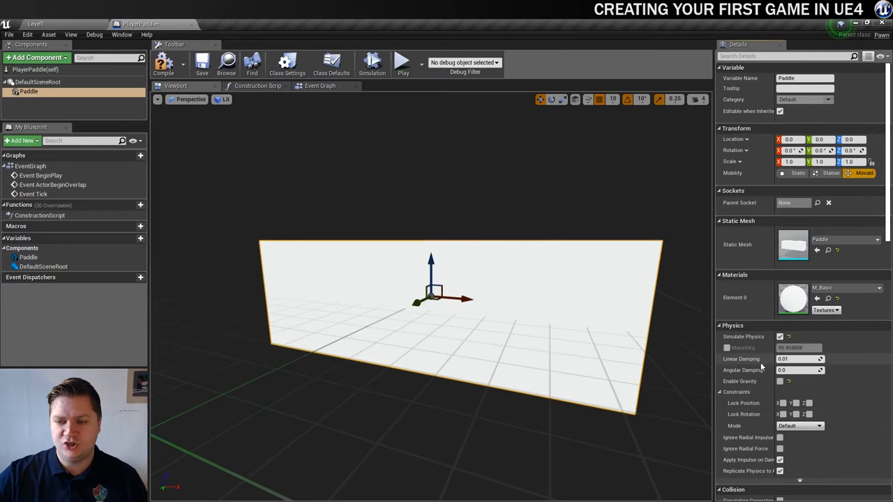
mouse_move(795, 359)
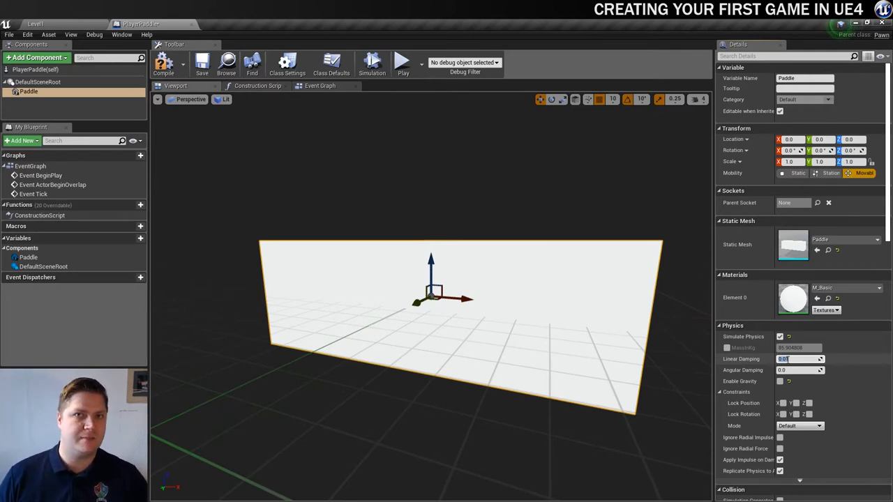
text(20)
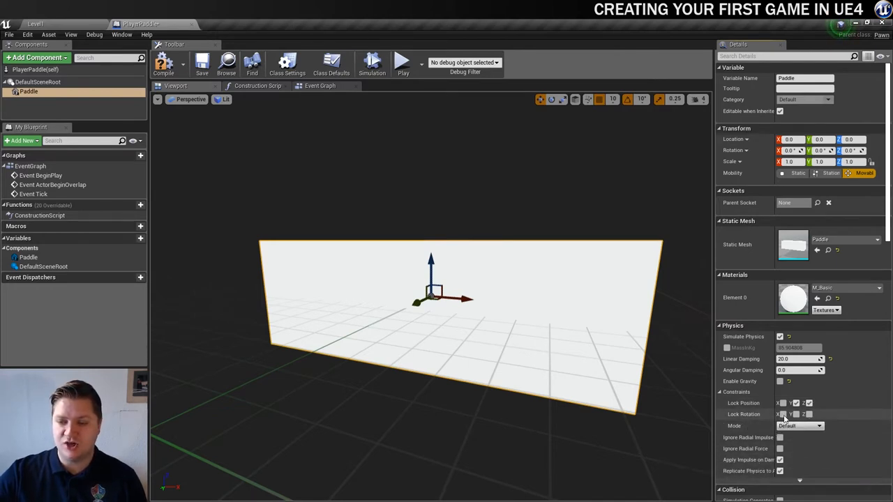
click(807, 413)
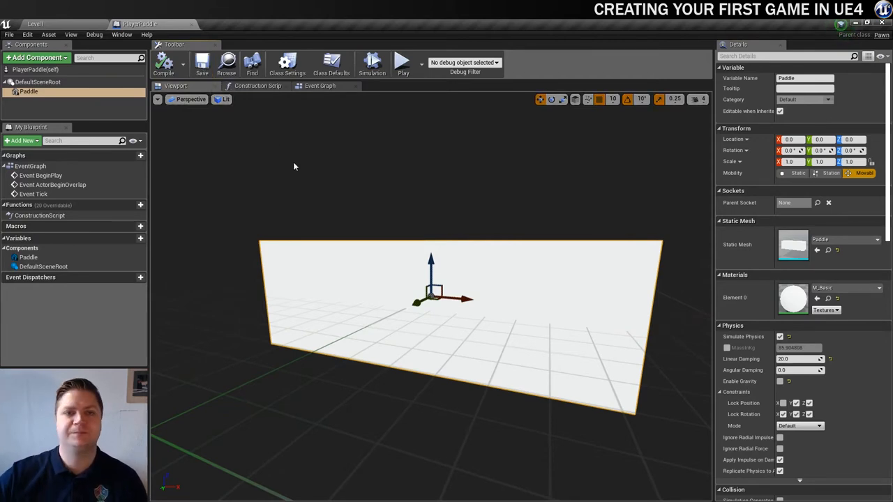
mouse_move(462, 270)
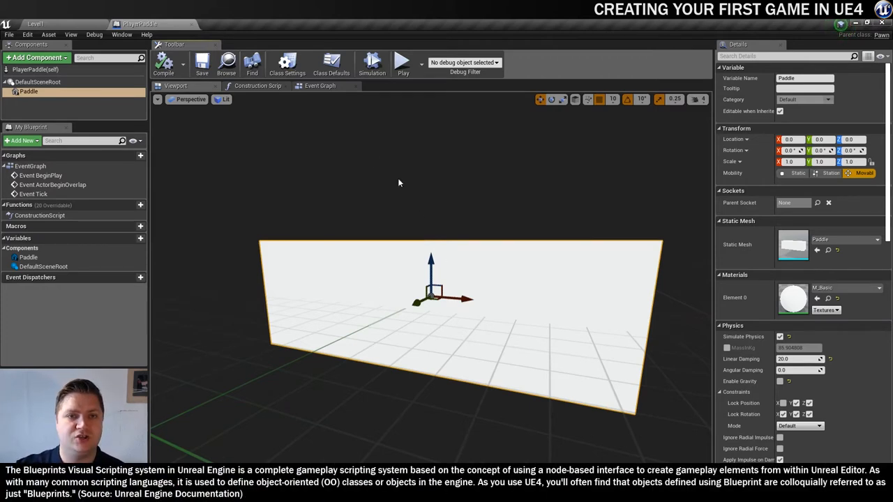
mouse_move(320, 86)
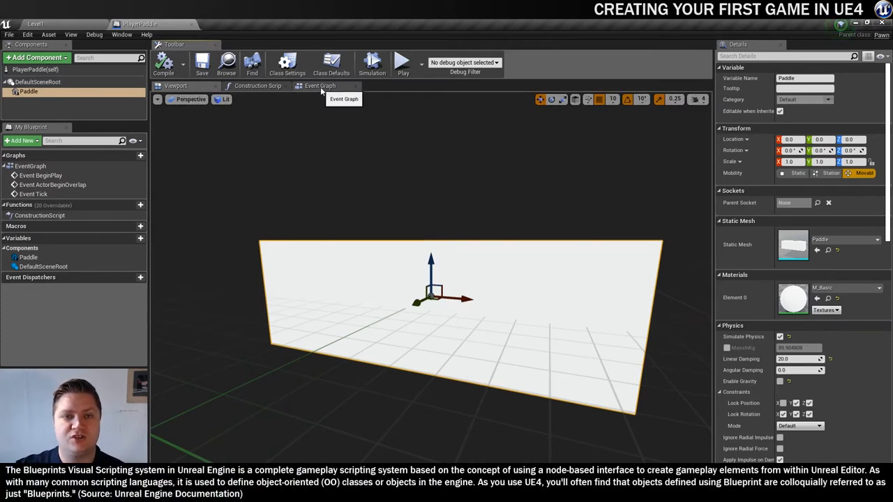
click(318, 86)
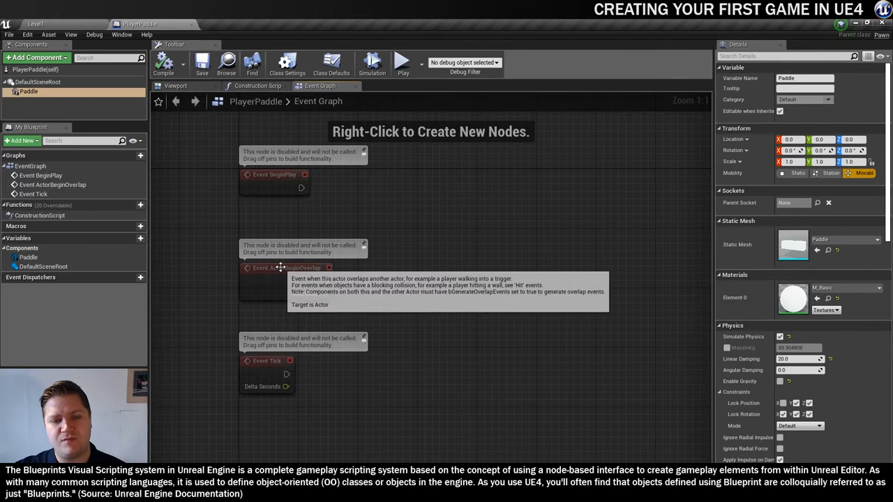
mouse_move(288, 187)
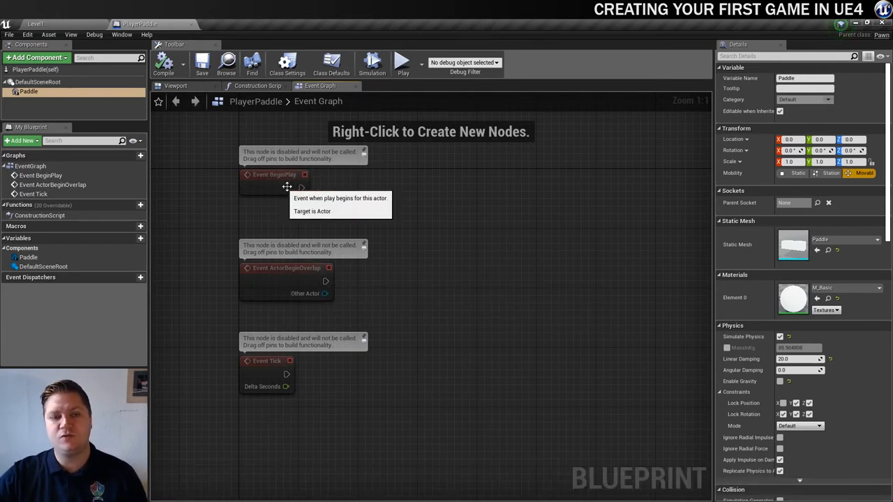
mouse_move(282, 279)
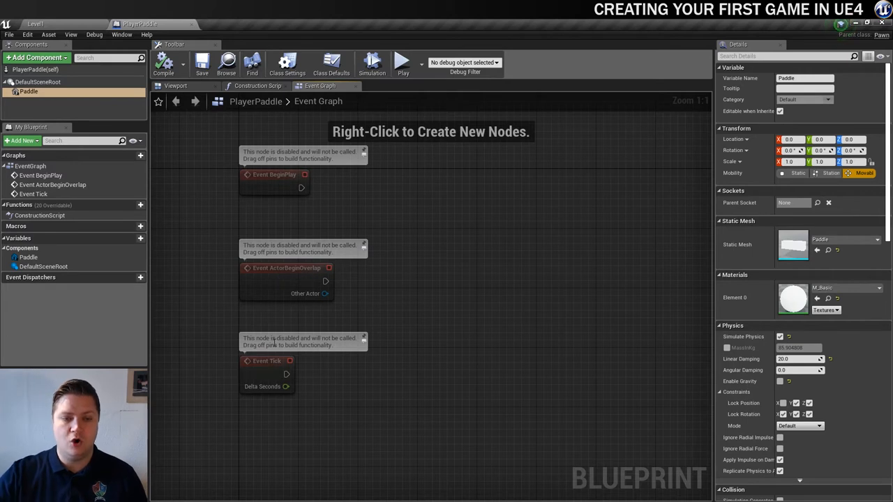
mouse_move(215, 207)
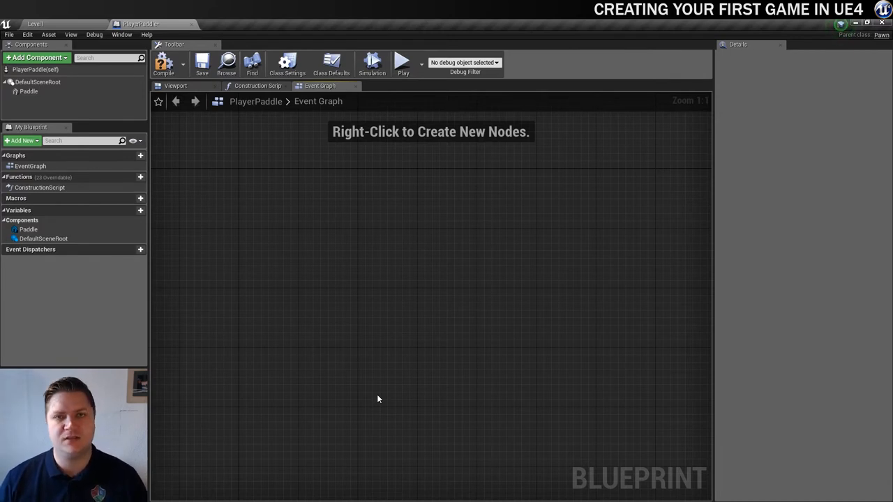
mouse_move(349, 357)
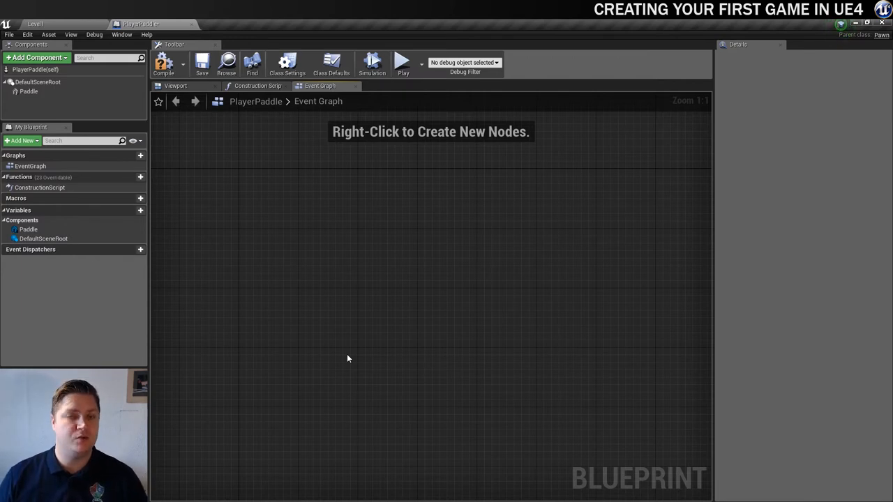
mouse_move(234, 215)
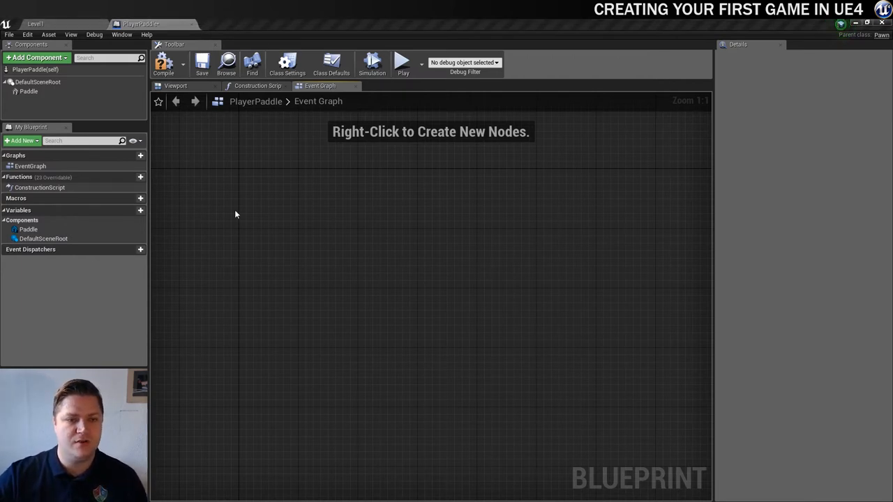
Search the node list for 'inputax' to add the InputAxis HorizontalMovement event
right_click(235, 214)
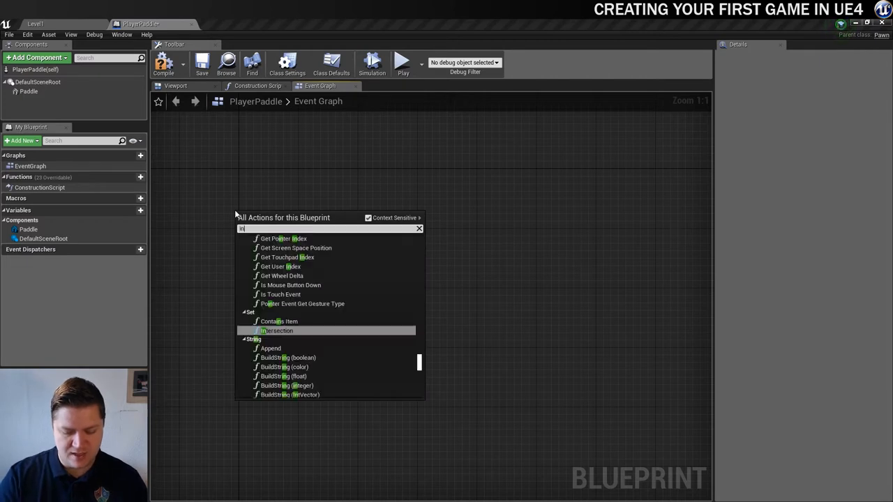
text(inputax)
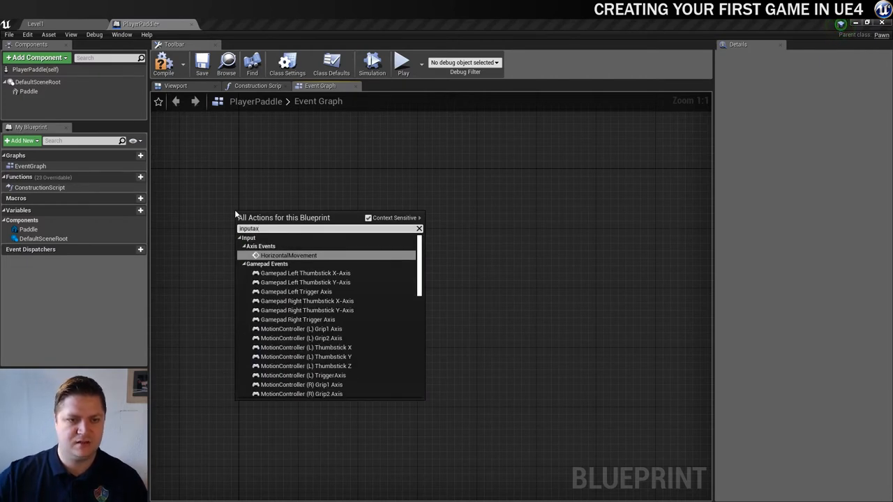
mouse_move(265, 254)
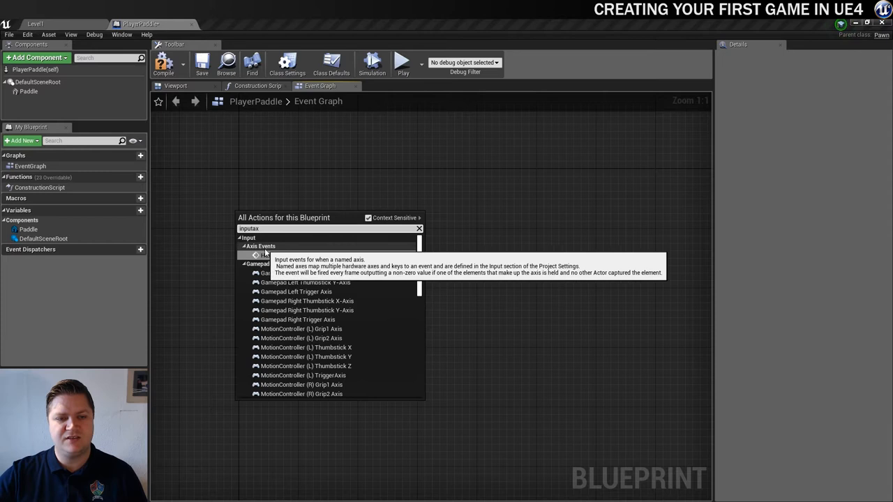
mouse_move(288, 255)
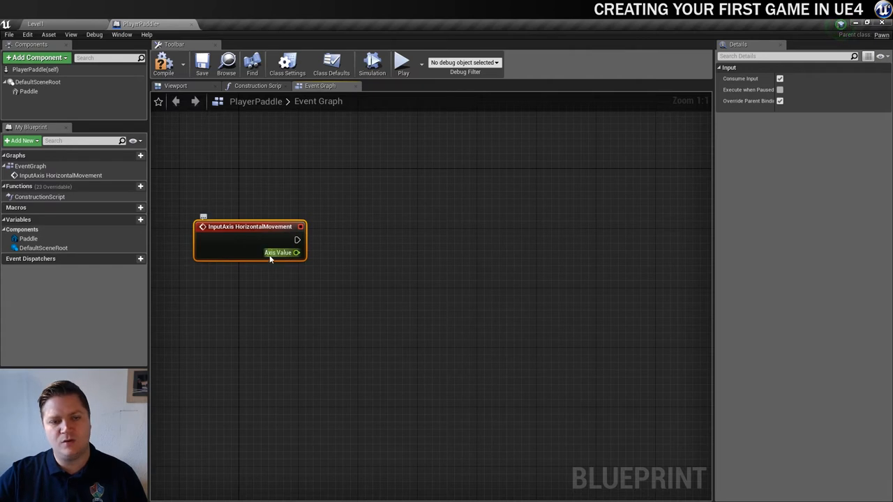
mouse_move(295, 252)
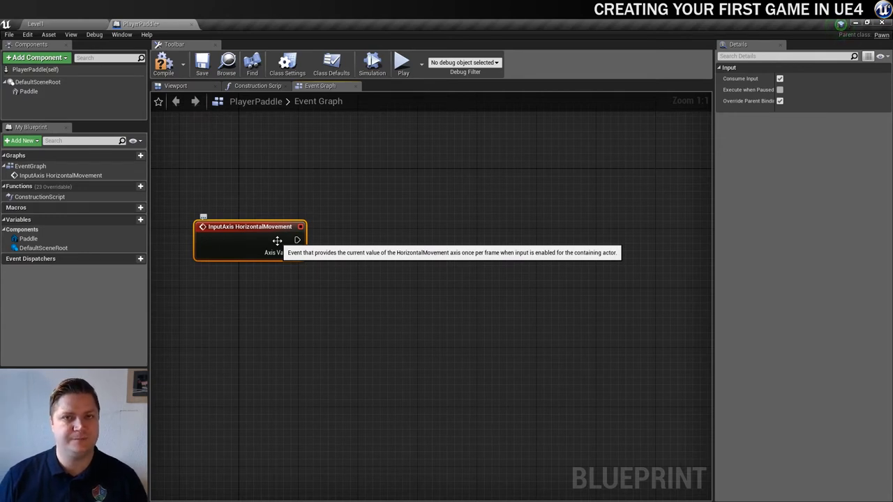
mouse_move(360, 327)
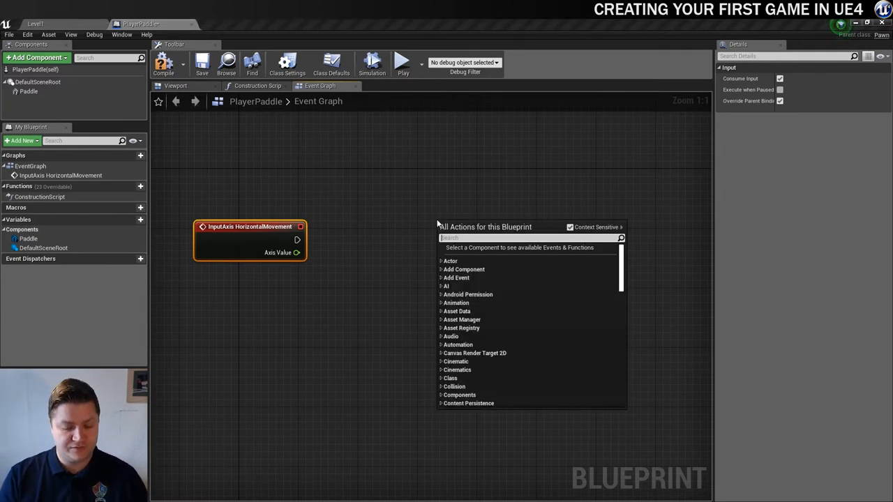
Add an Add Impulse node targeting the Paddle component and arrange the Paddle reference beside it
text(add impu)
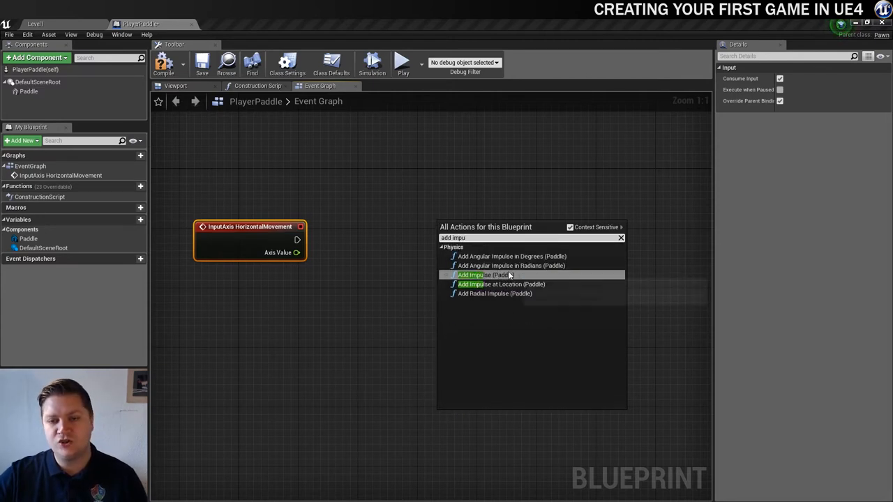
mouse_move(513, 274)
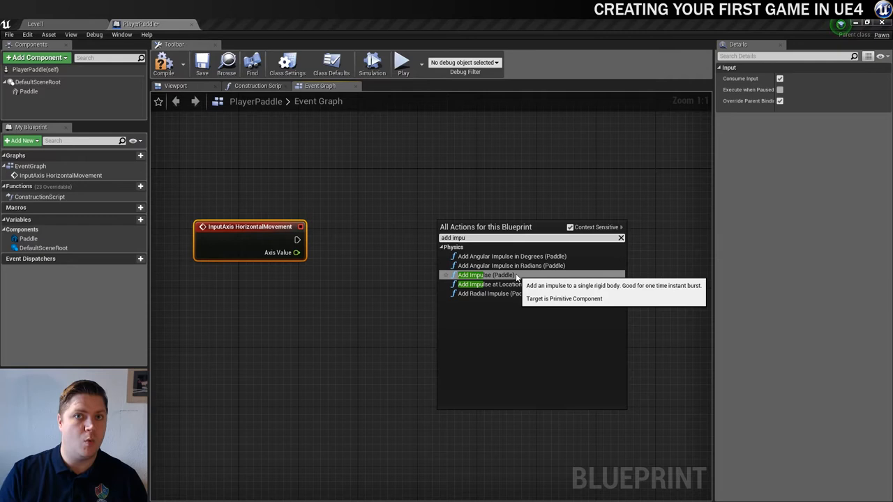
click(477, 274)
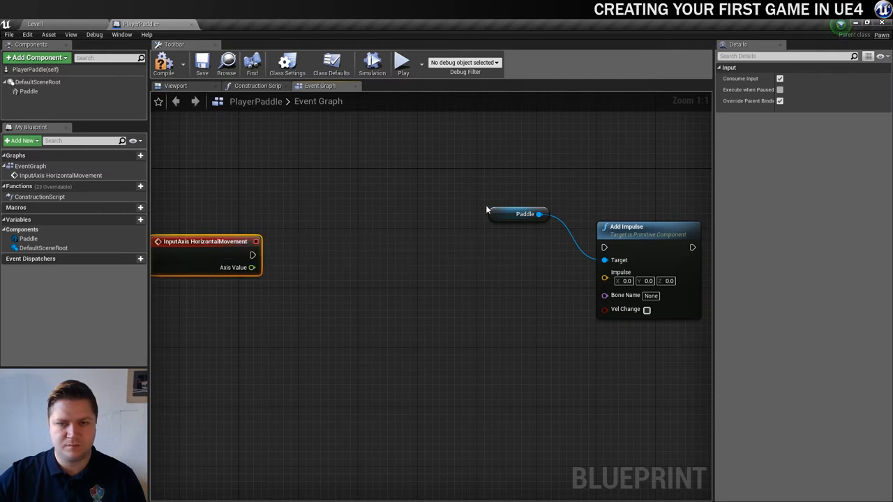
drag(525, 215, 508, 272)
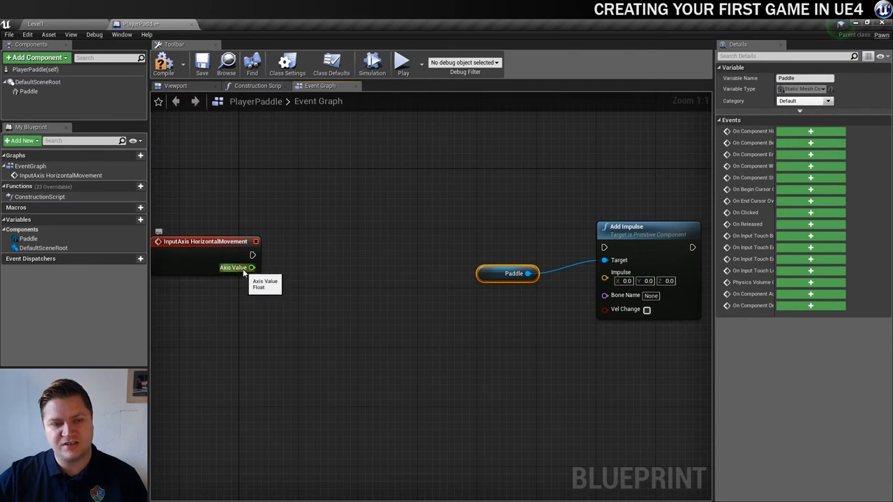
Add a Make Vector node with Axis Value wired into its X input
drag(251, 267, 301, 282)
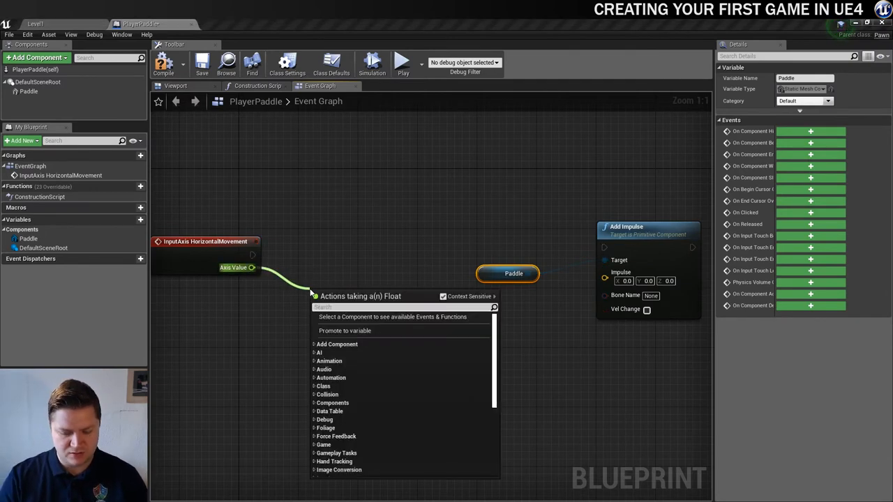
text(make vec)
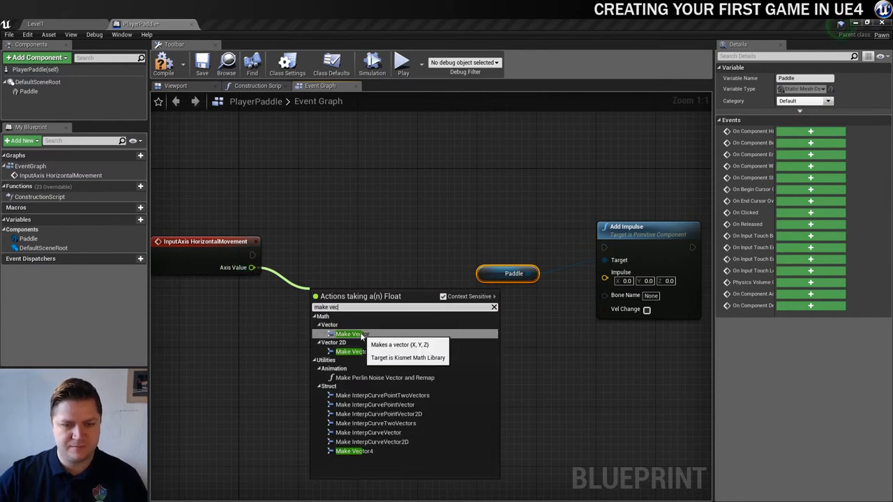
click(347, 333)
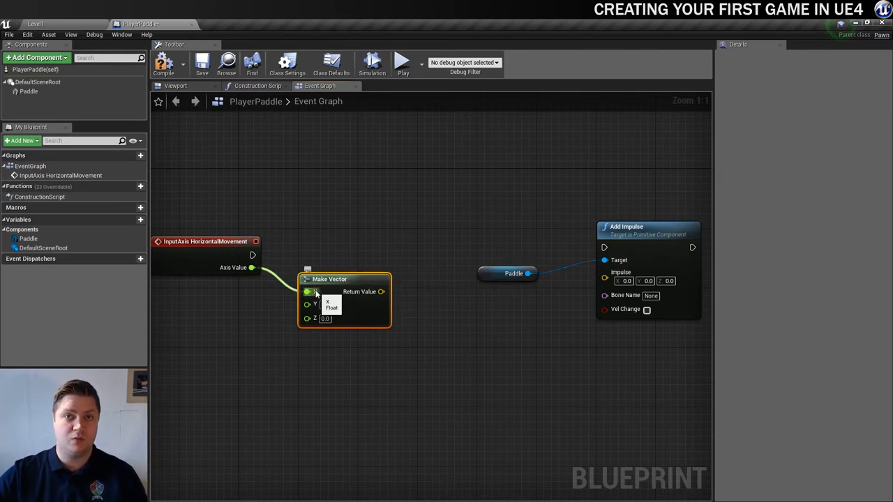
mouse_move(243, 268)
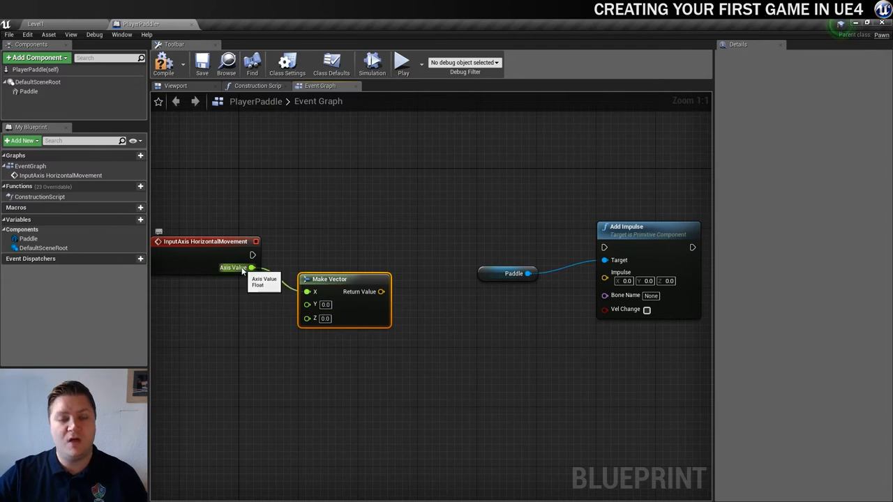
drag(251, 267, 307, 291)
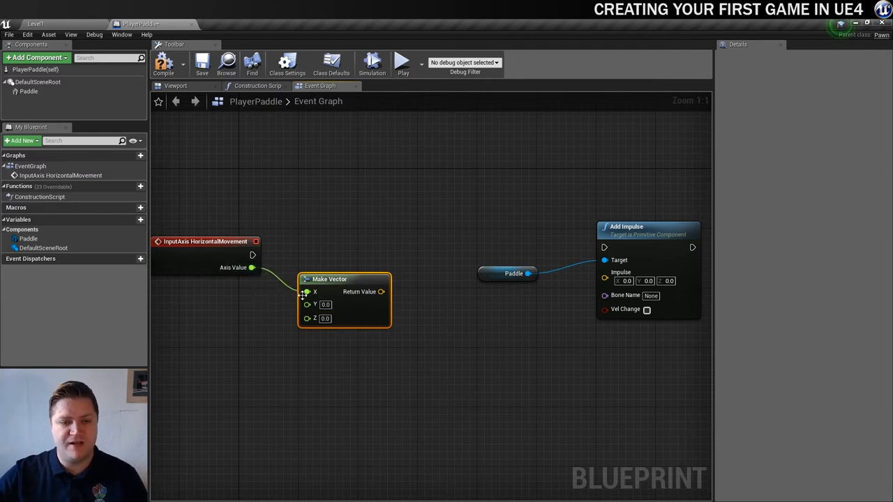
mouse_move(251, 268)
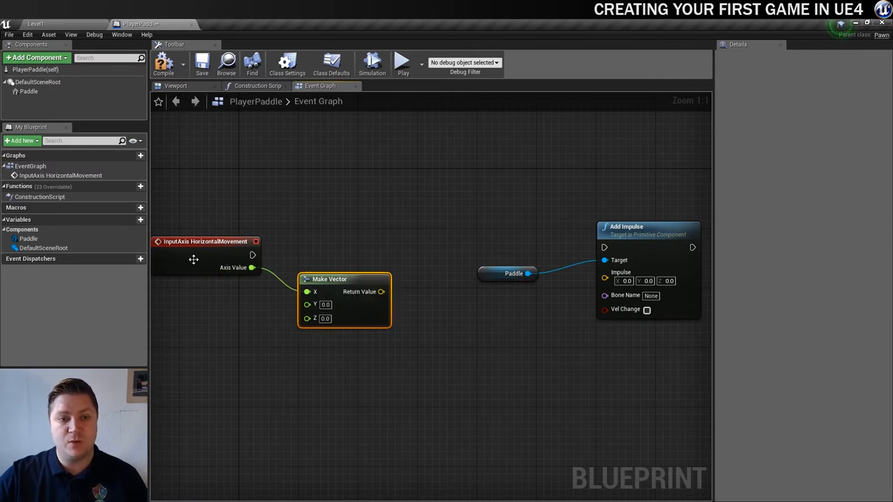
mouse_move(280, 298)
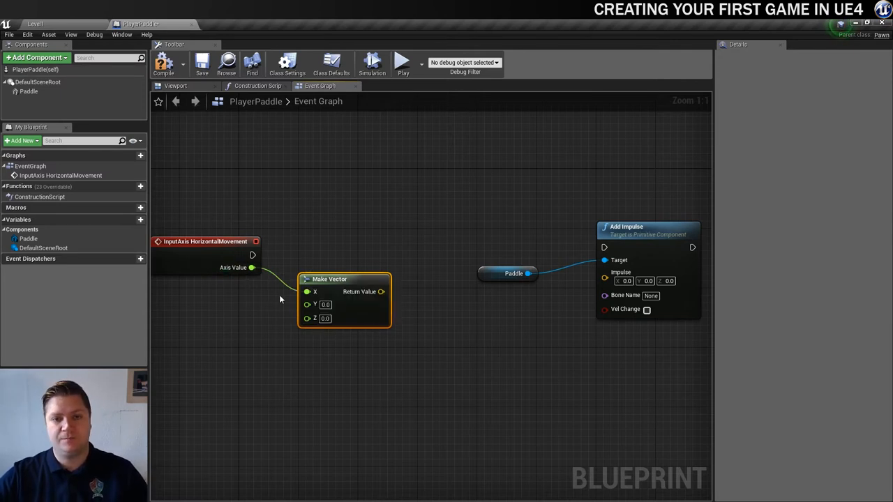
mouse_move(385, 292)
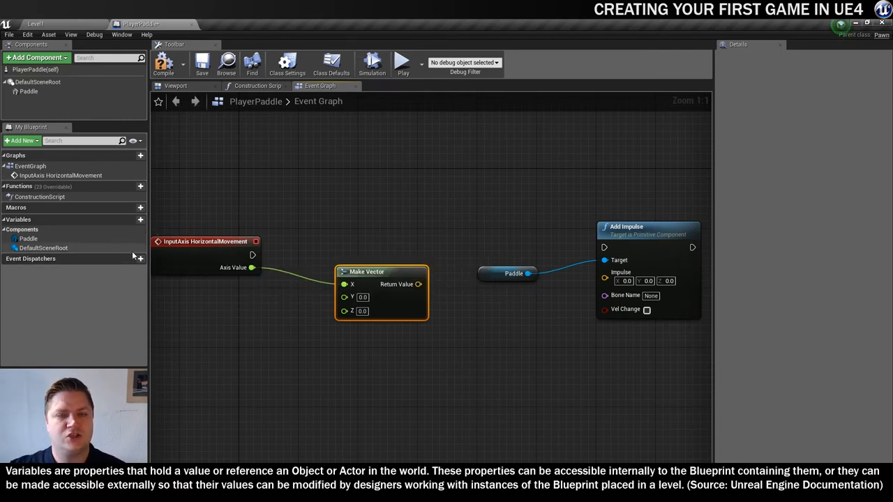
mouse_move(205, 249)
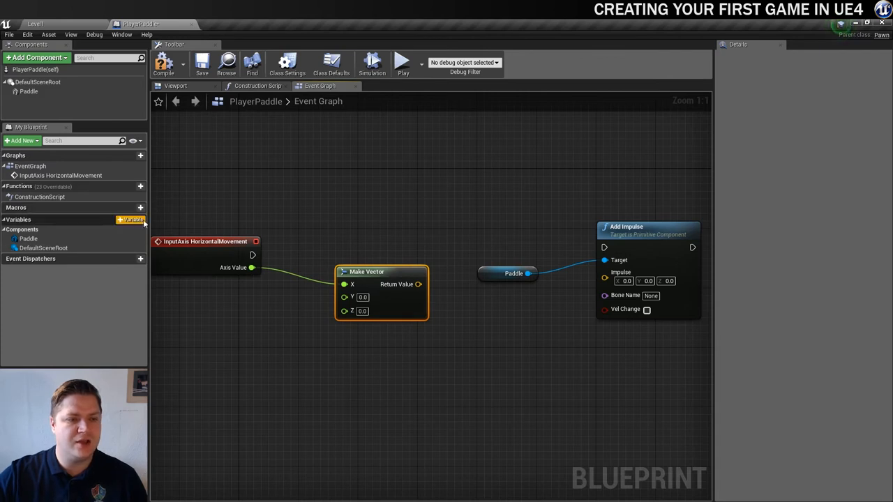
Create a float variable named Speed
click(131, 219)
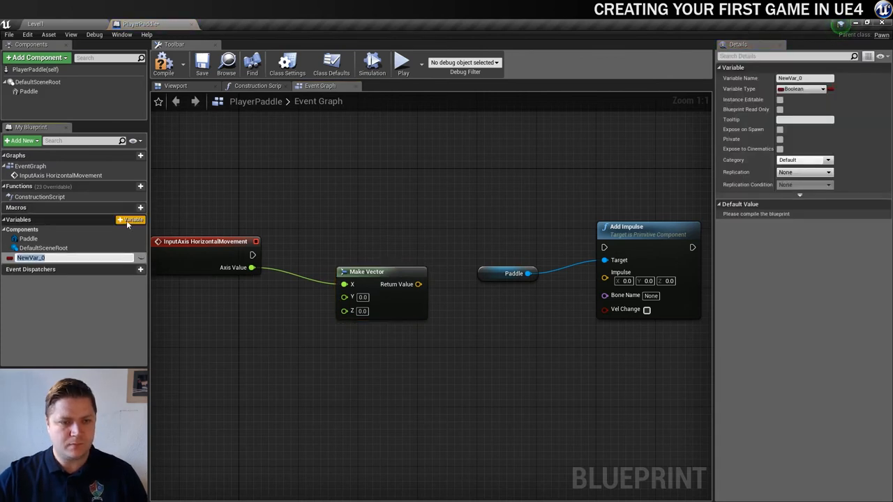
text(Speed)
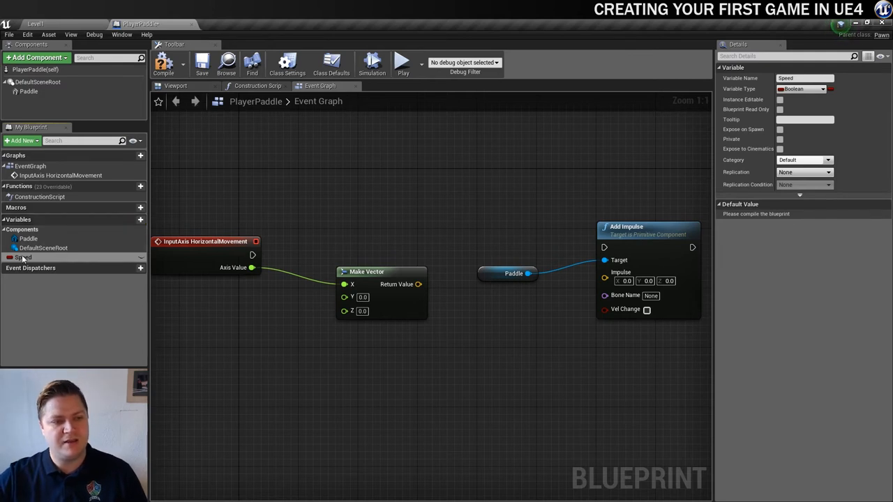
mouse_move(22, 257)
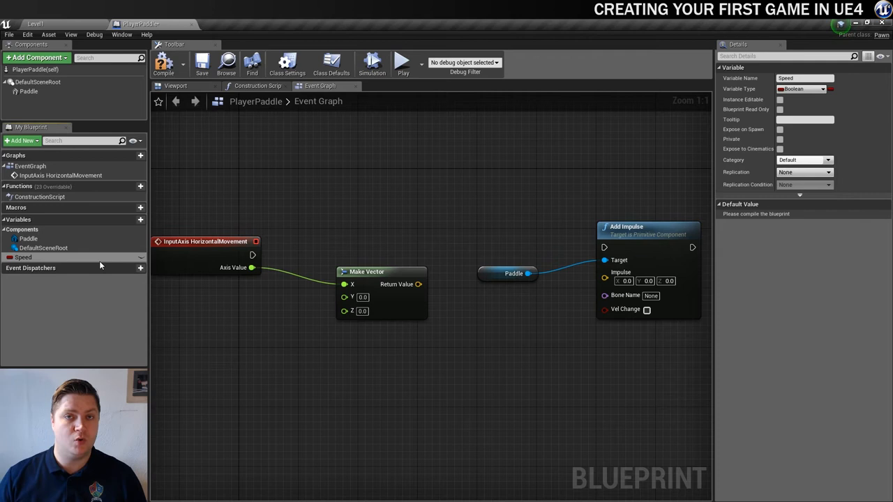
mouse_move(802, 89)
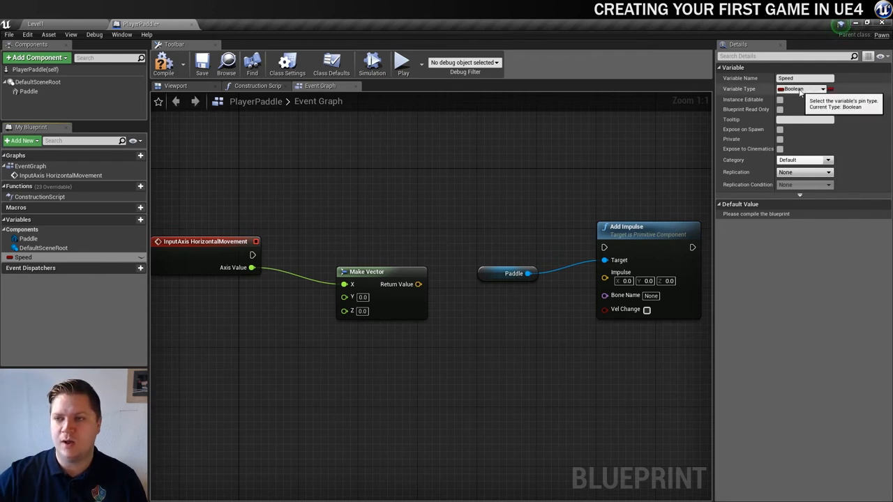
click(802, 89)
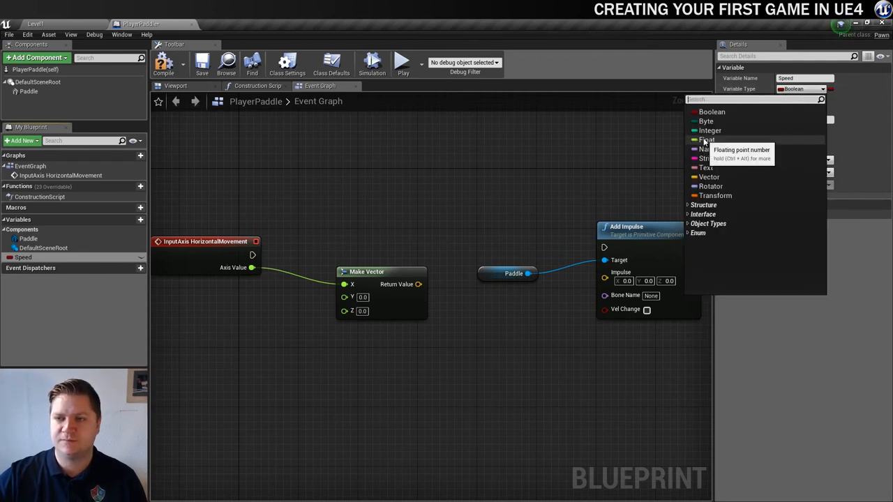
click(705, 140)
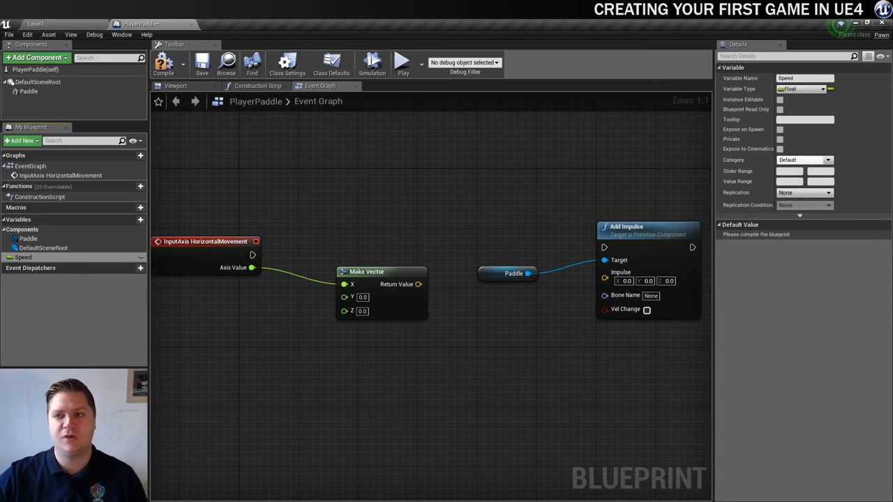
mouse_move(167, 63)
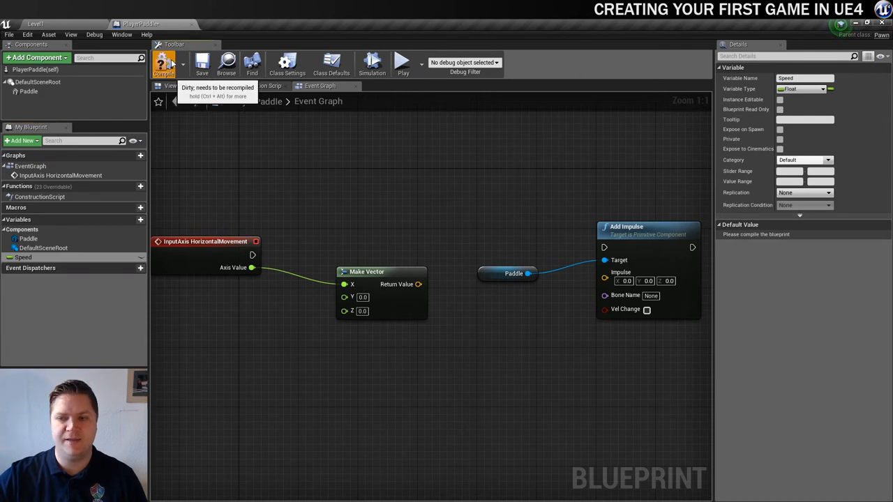
Compile the blueprint and set Speed's default value to 500.0
click(165, 63)
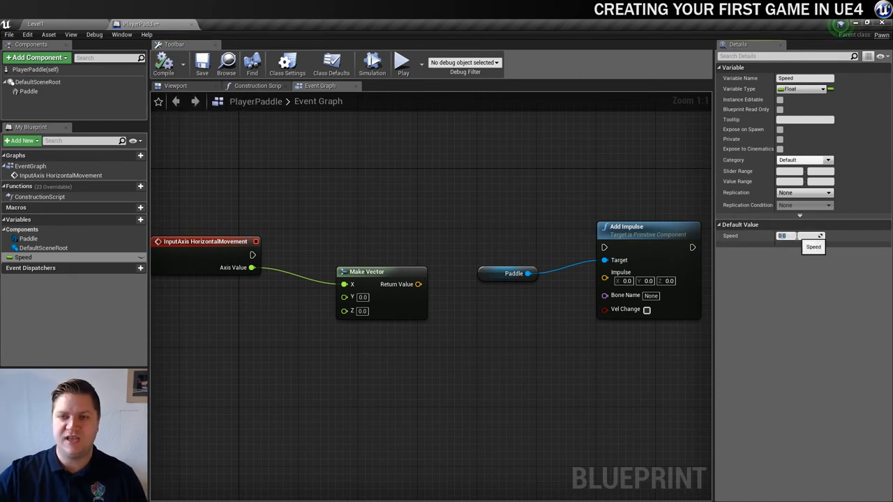
text(5)
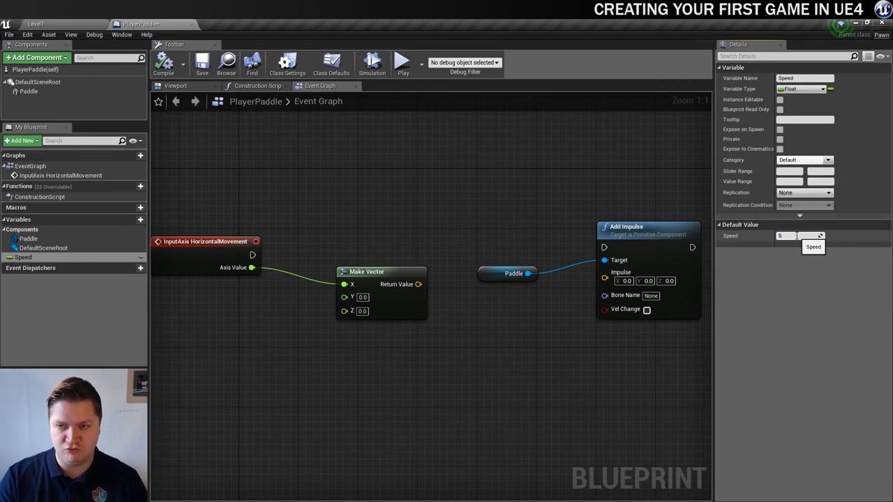
text(500.0)
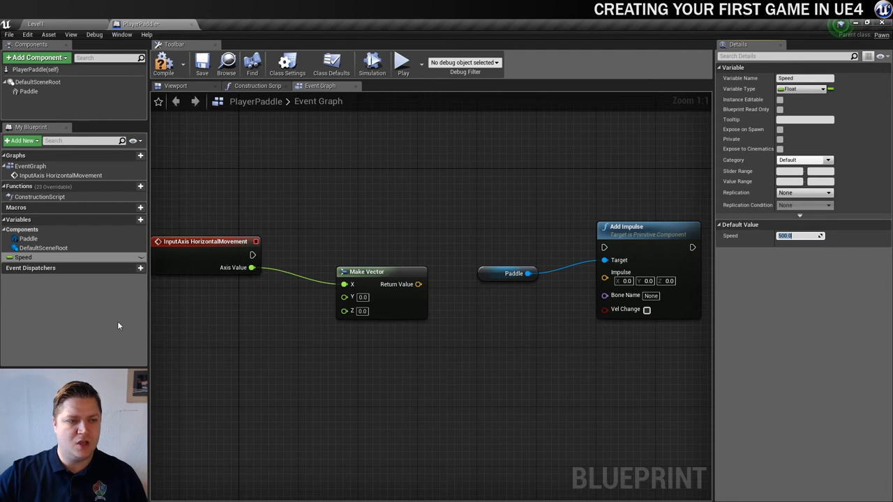
mouse_move(23, 257)
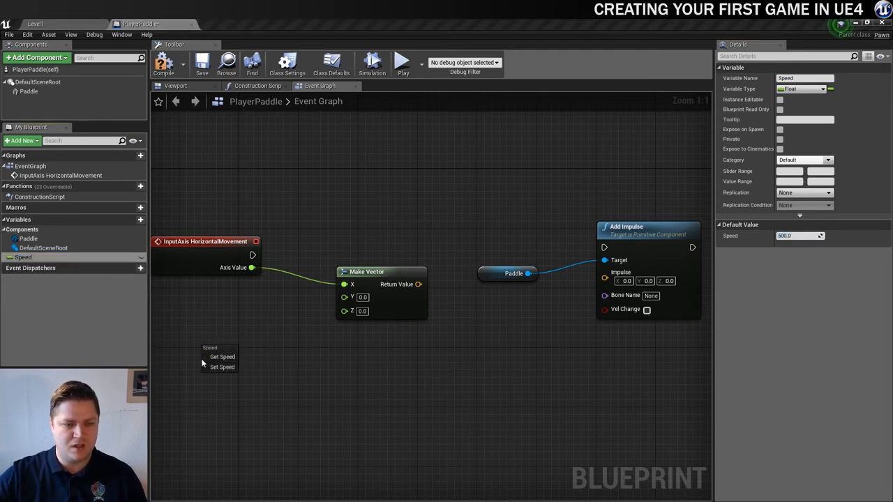
mouse_move(220, 357)
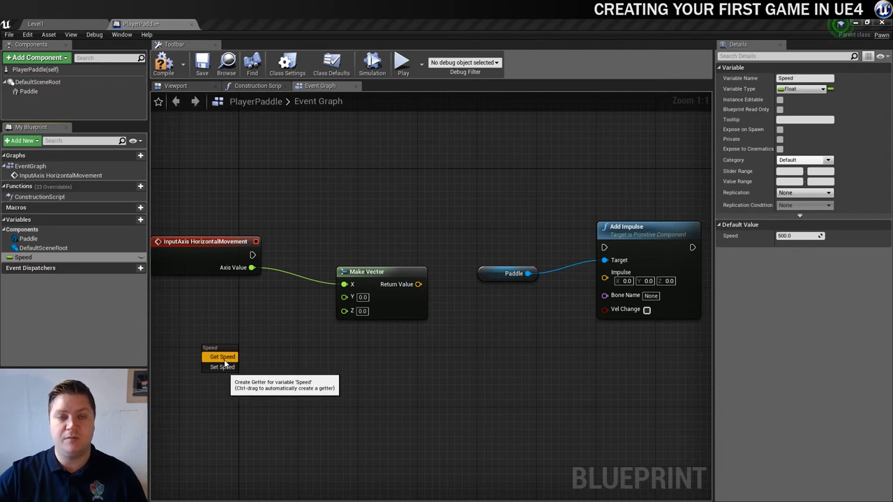
Place a Speed getter and wire Axis Value × Speed into Make Vector's X
click(221, 357)
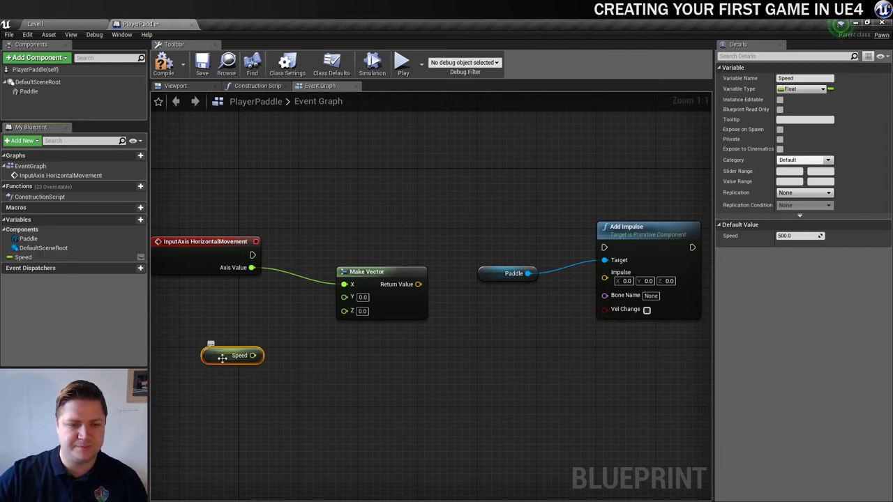
drag(232, 356, 232, 325)
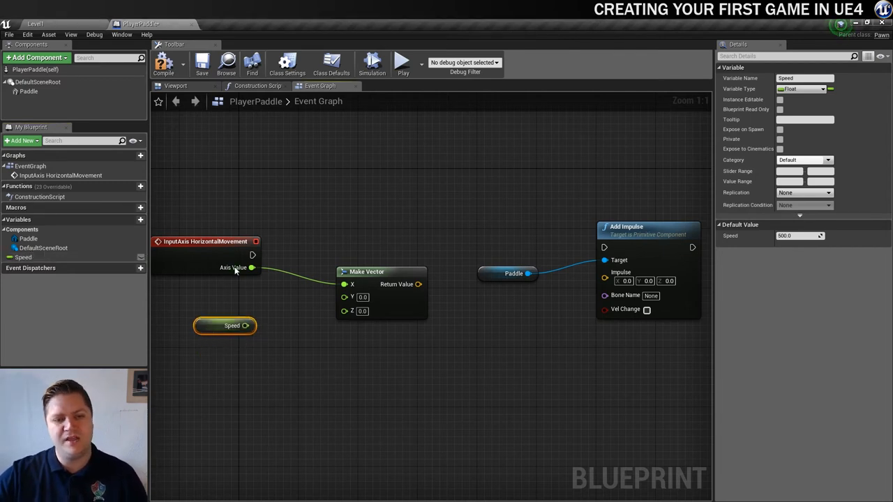
click(374, 272)
text(floa)
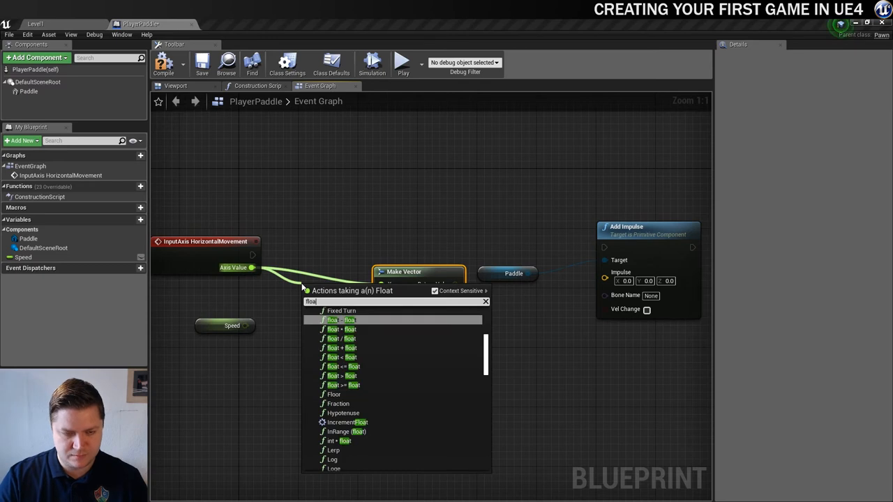
mouse_move(342, 339)
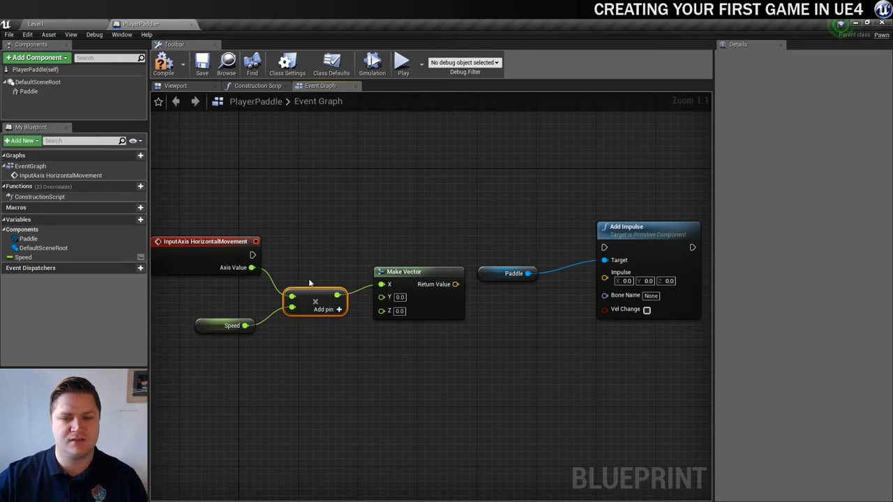
click(513, 243)
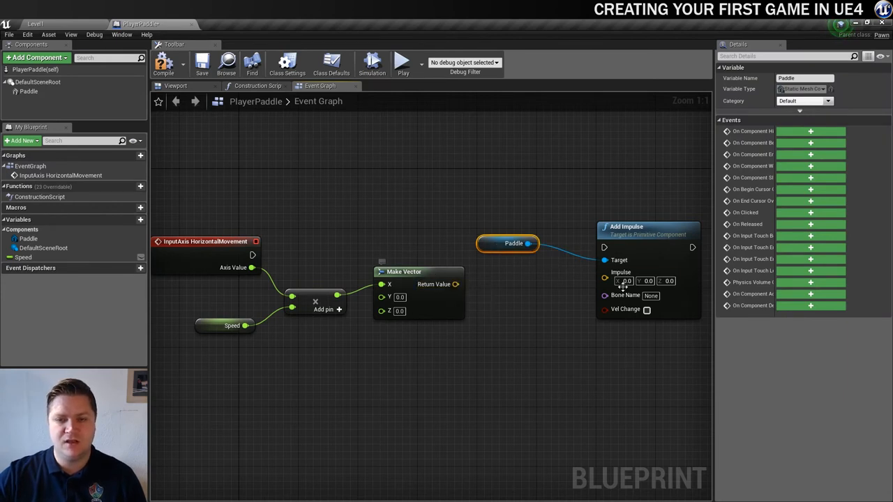
mouse_move(453, 285)
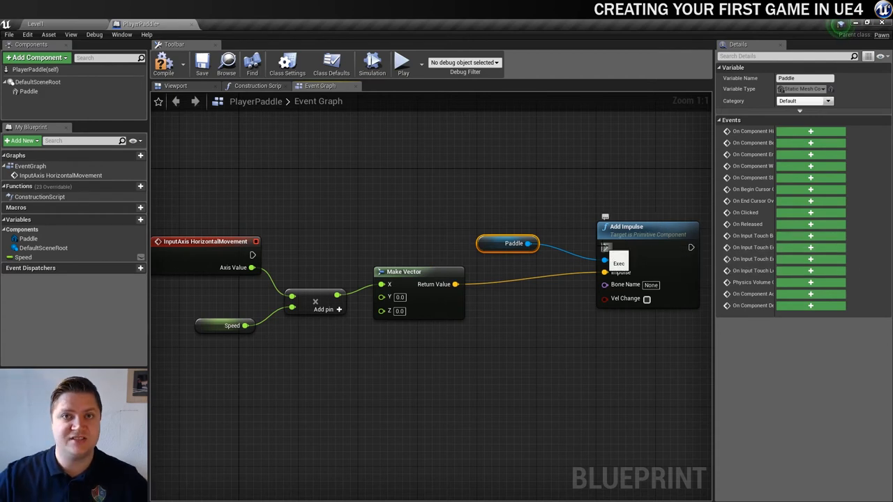
mouse_move(605, 245)
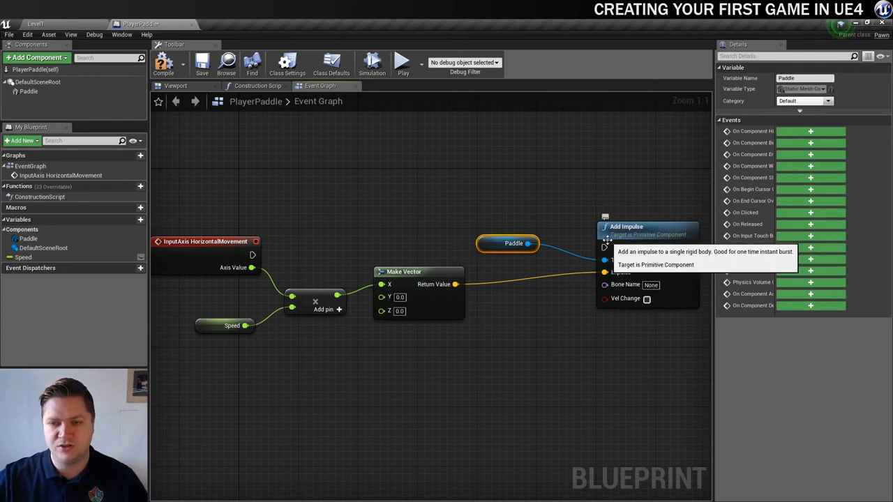
mouse_move(605, 248)
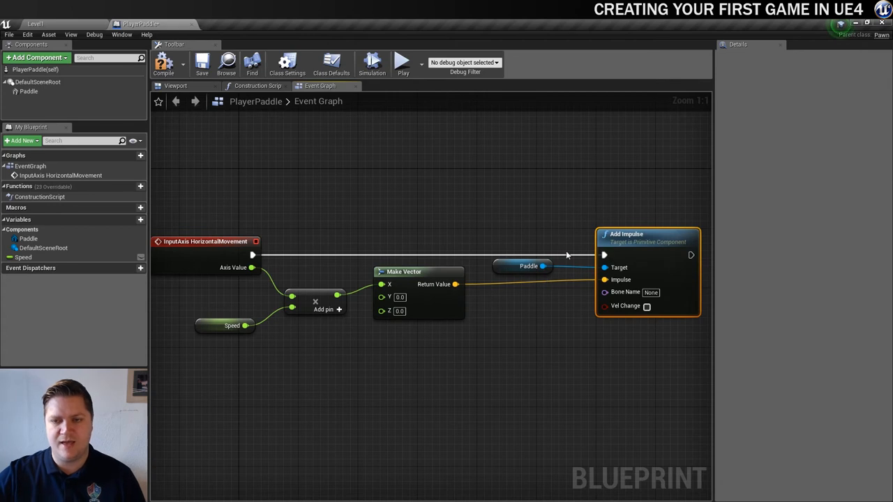
mouse_move(629, 269)
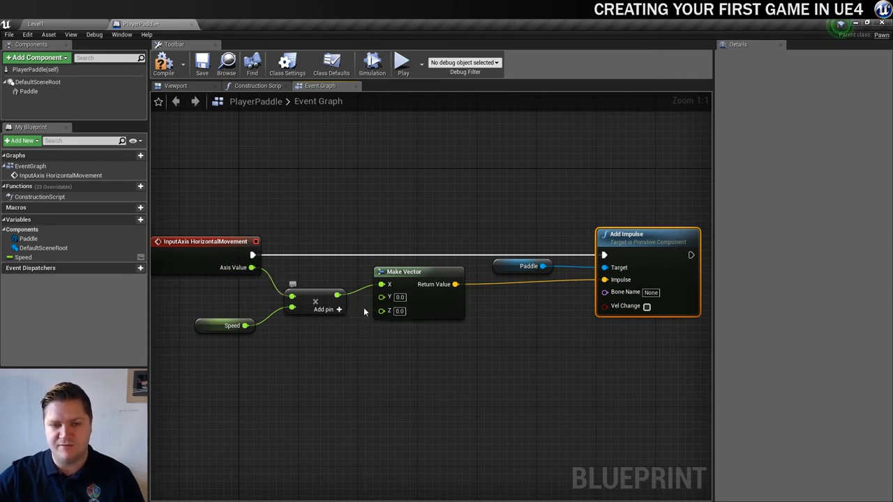
mouse_move(505, 265)
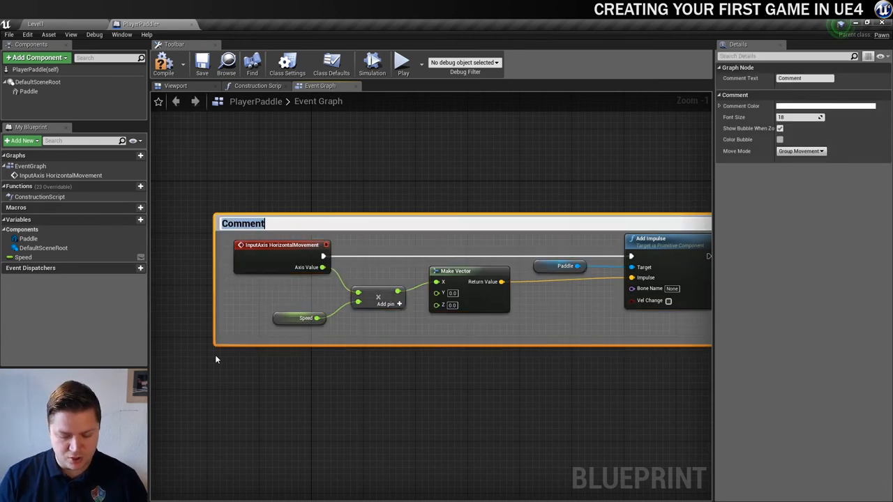
Title the comment box around the movement nodes PaddleMovement
text(PAd)
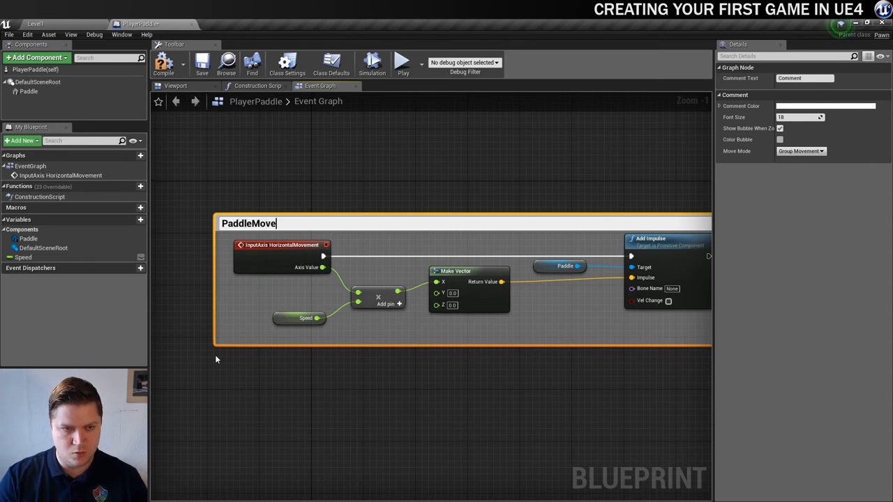
text(PaddleMovement)
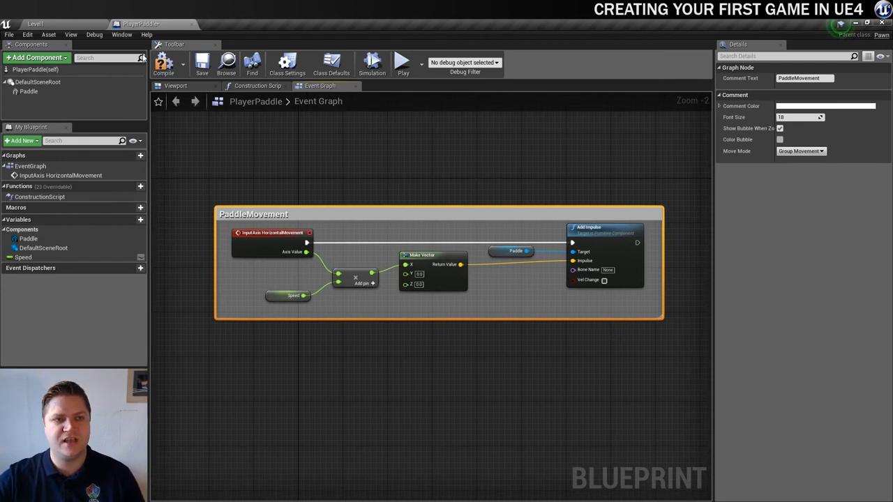
mouse_move(206, 63)
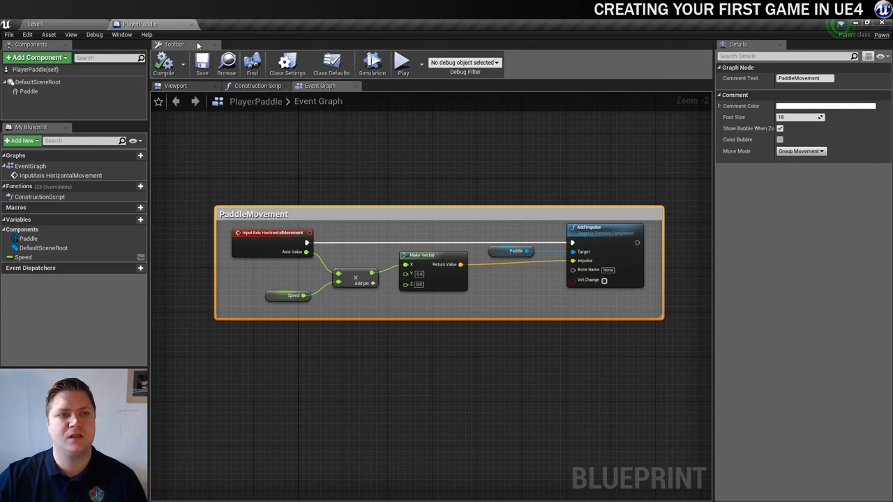
Return to the level, drop a PlayerPaddle below the ball, and select it for removal
click(34, 22)
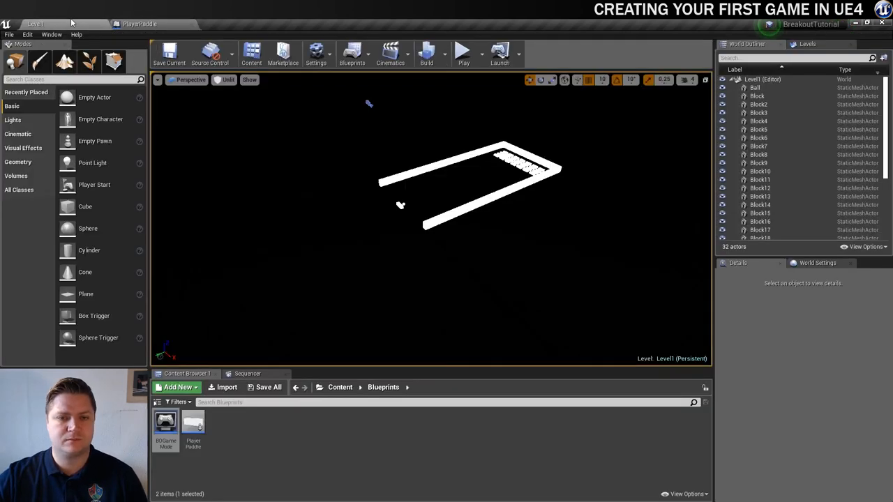
click(399, 204)
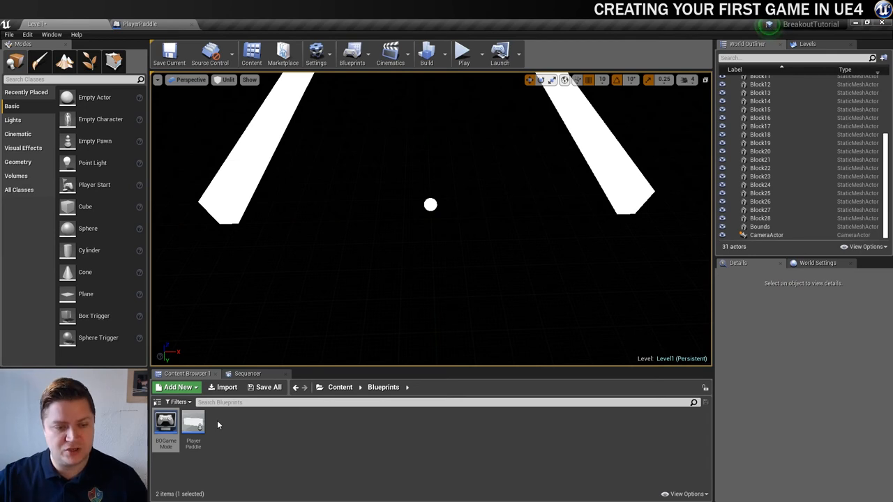
drag(192, 421, 446, 231)
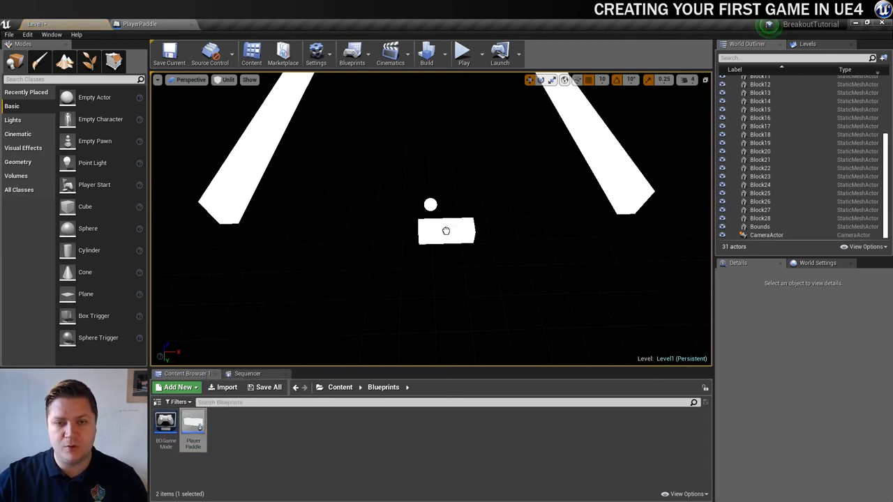
click(447, 231)
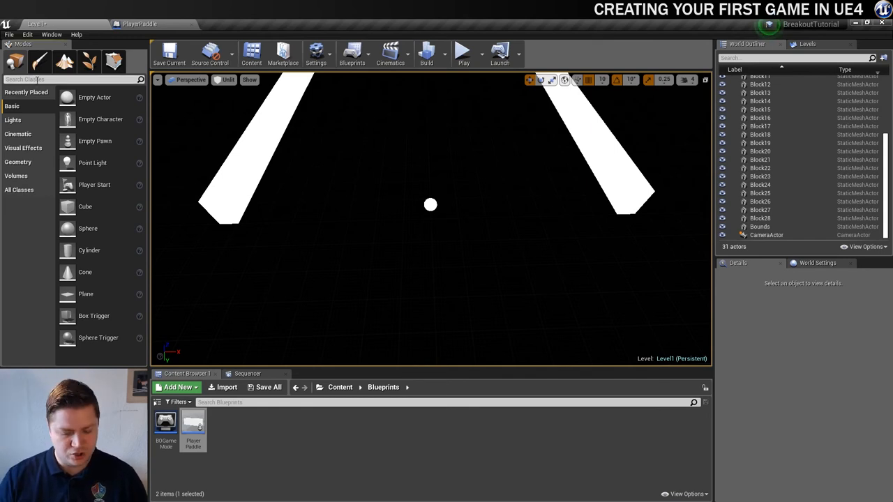
Find and place a Player Start in the level, then run the game to test the paddle
text(plater st)
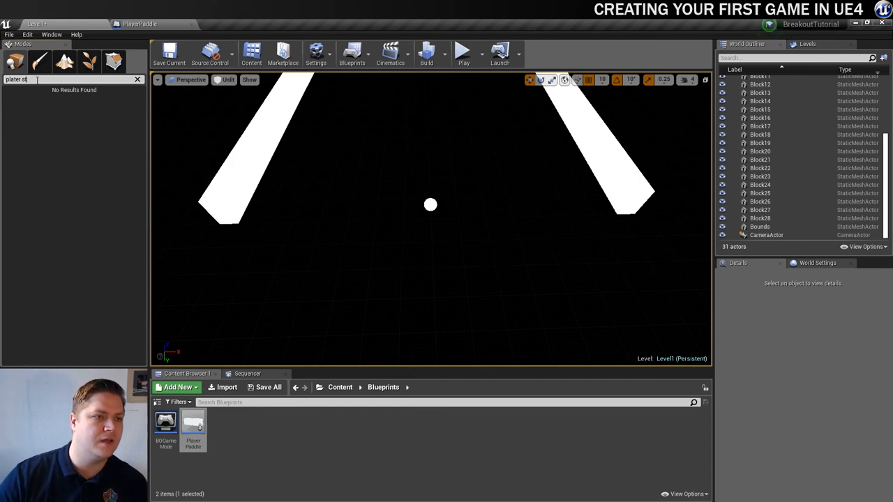
text(play)
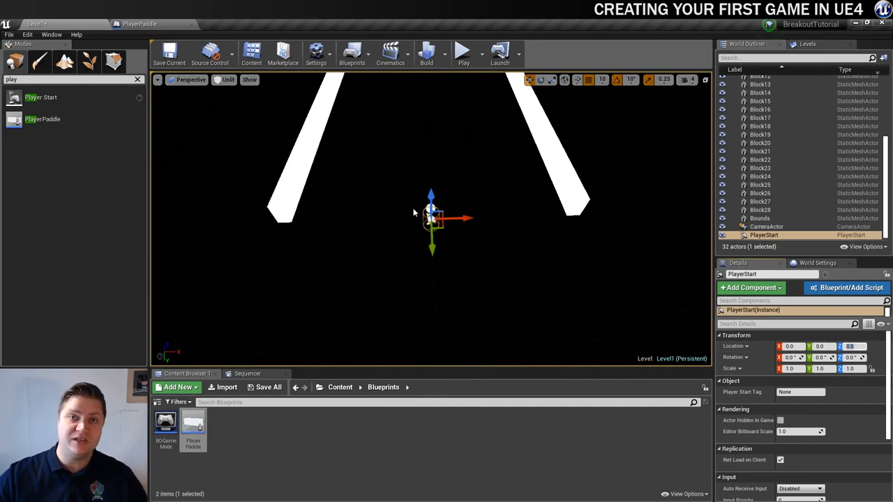
mouse_move(463, 50)
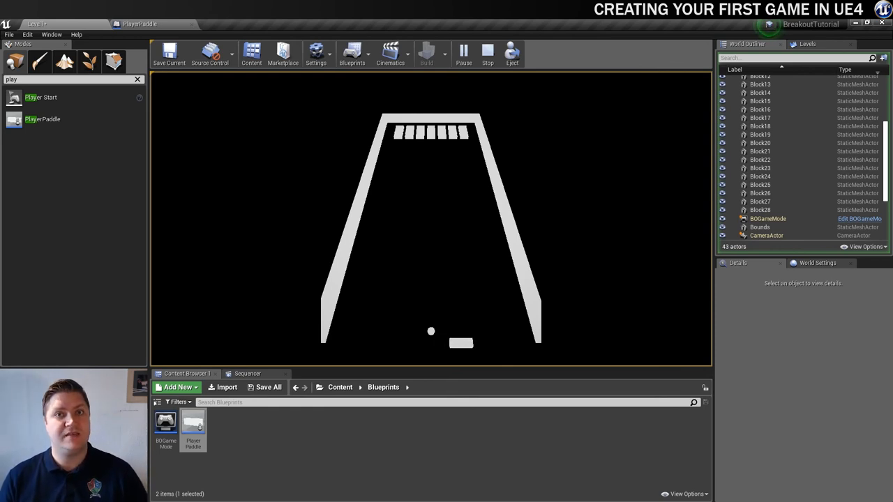
Set the Speed variable's default value to 25000 in the PlayerPaddle blueprint
click(486, 53)
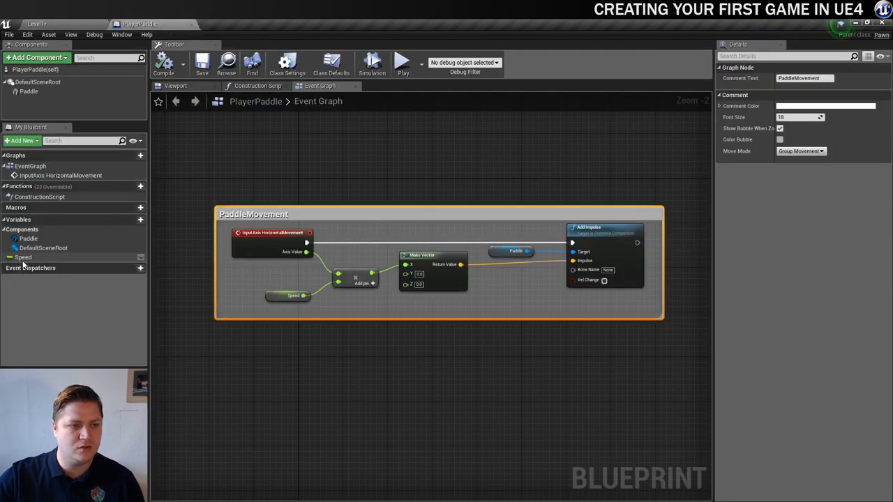
click(25, 257)
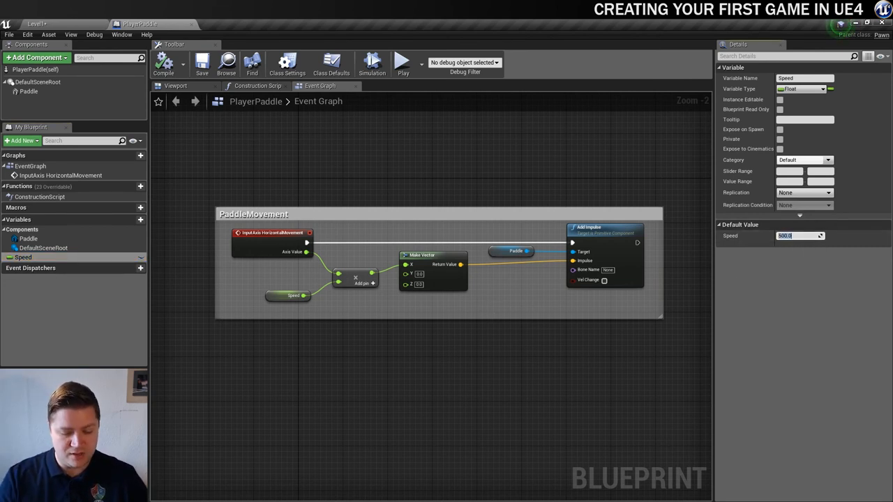
text(25000)
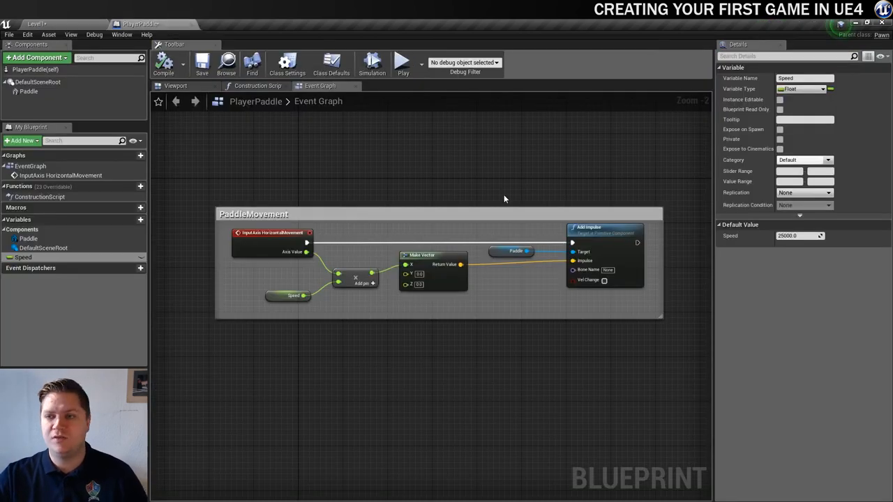
mouse_move(29, 92)
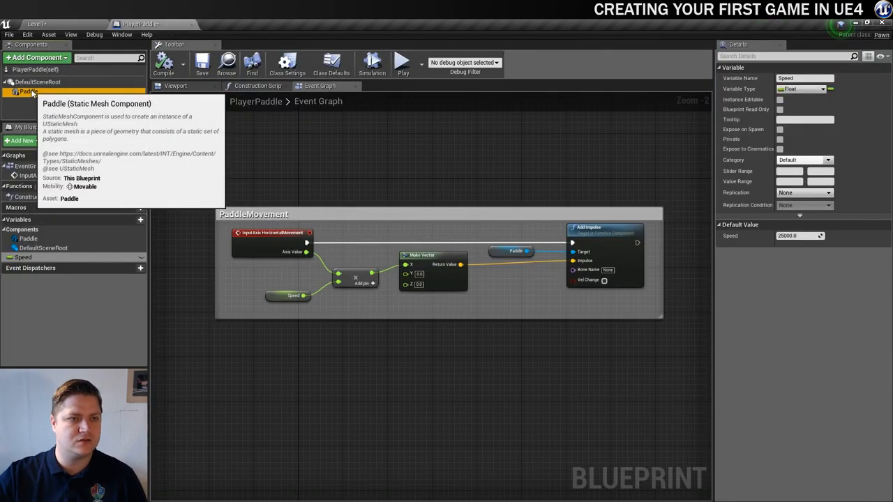